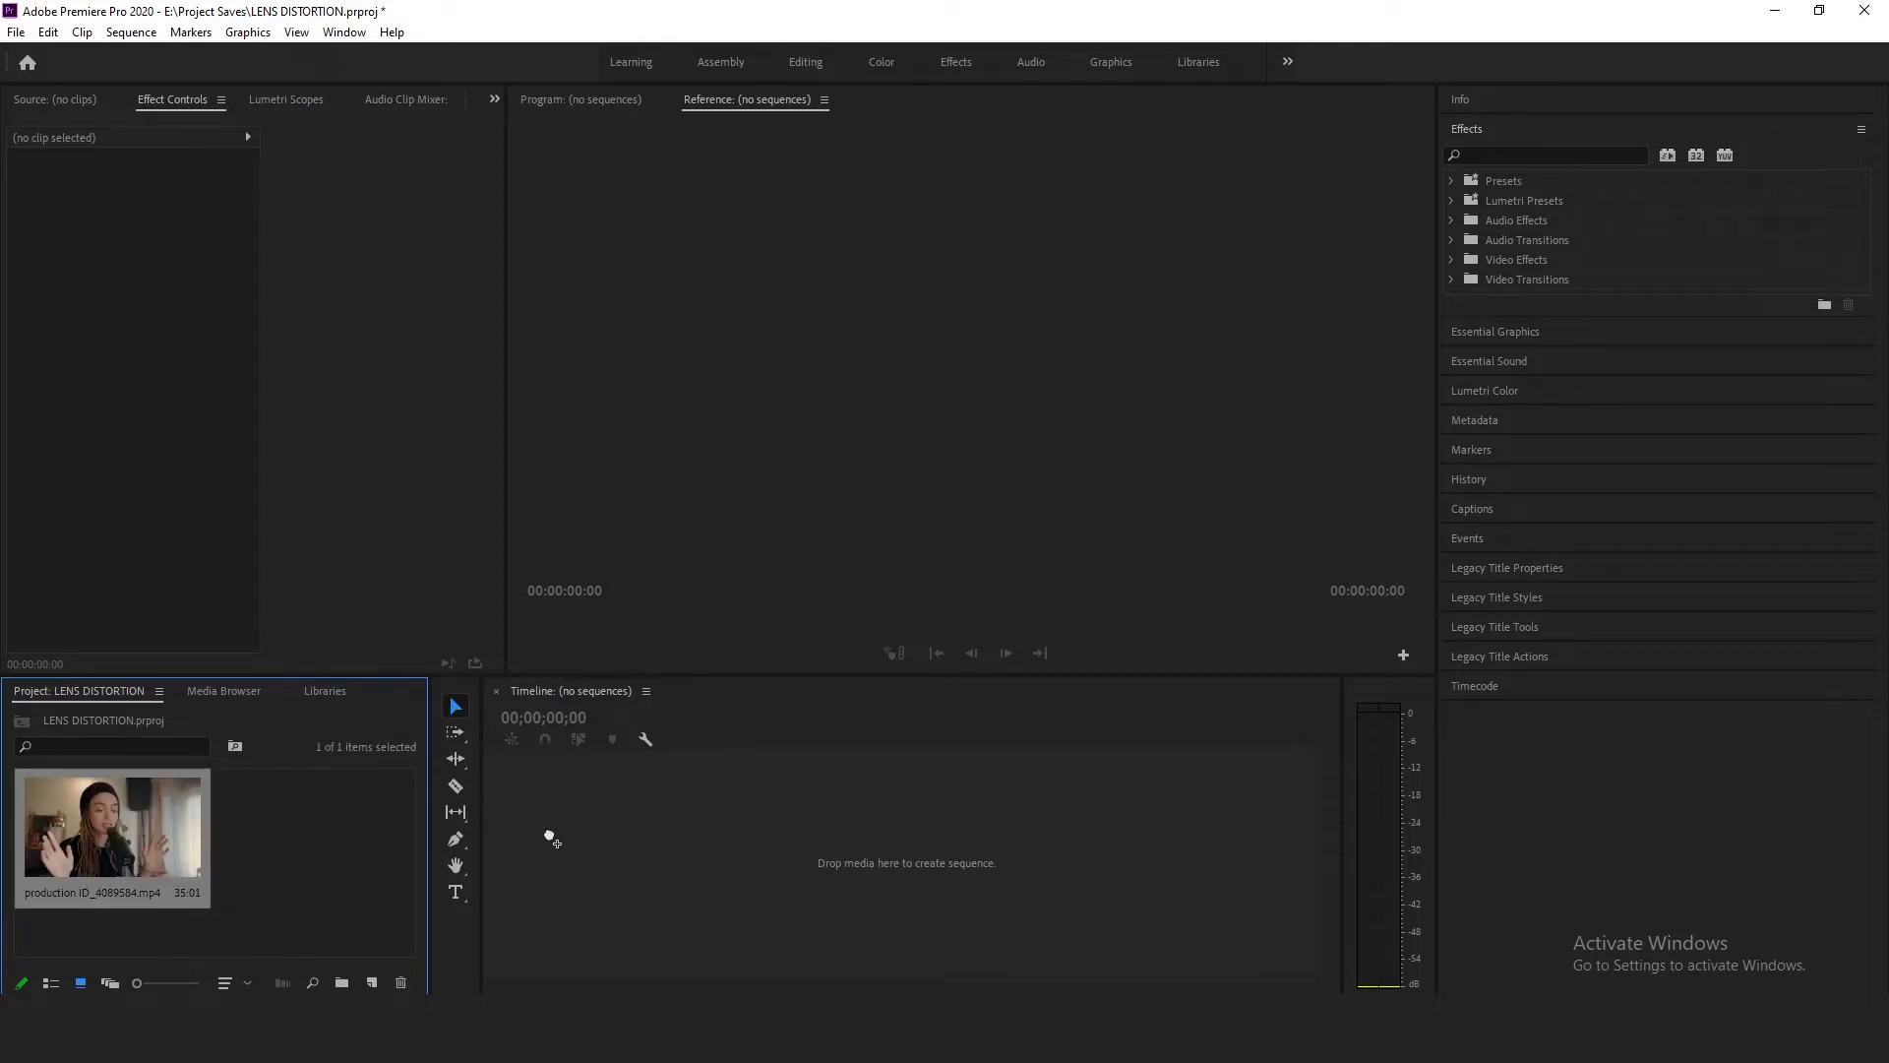
Drop the interview clip into a new sequence and Alt-drag a duplicate copy onto V2
{"action": "left_click_drag", "start_coordinate": [111, 825], "coordinate": [856, 844]}
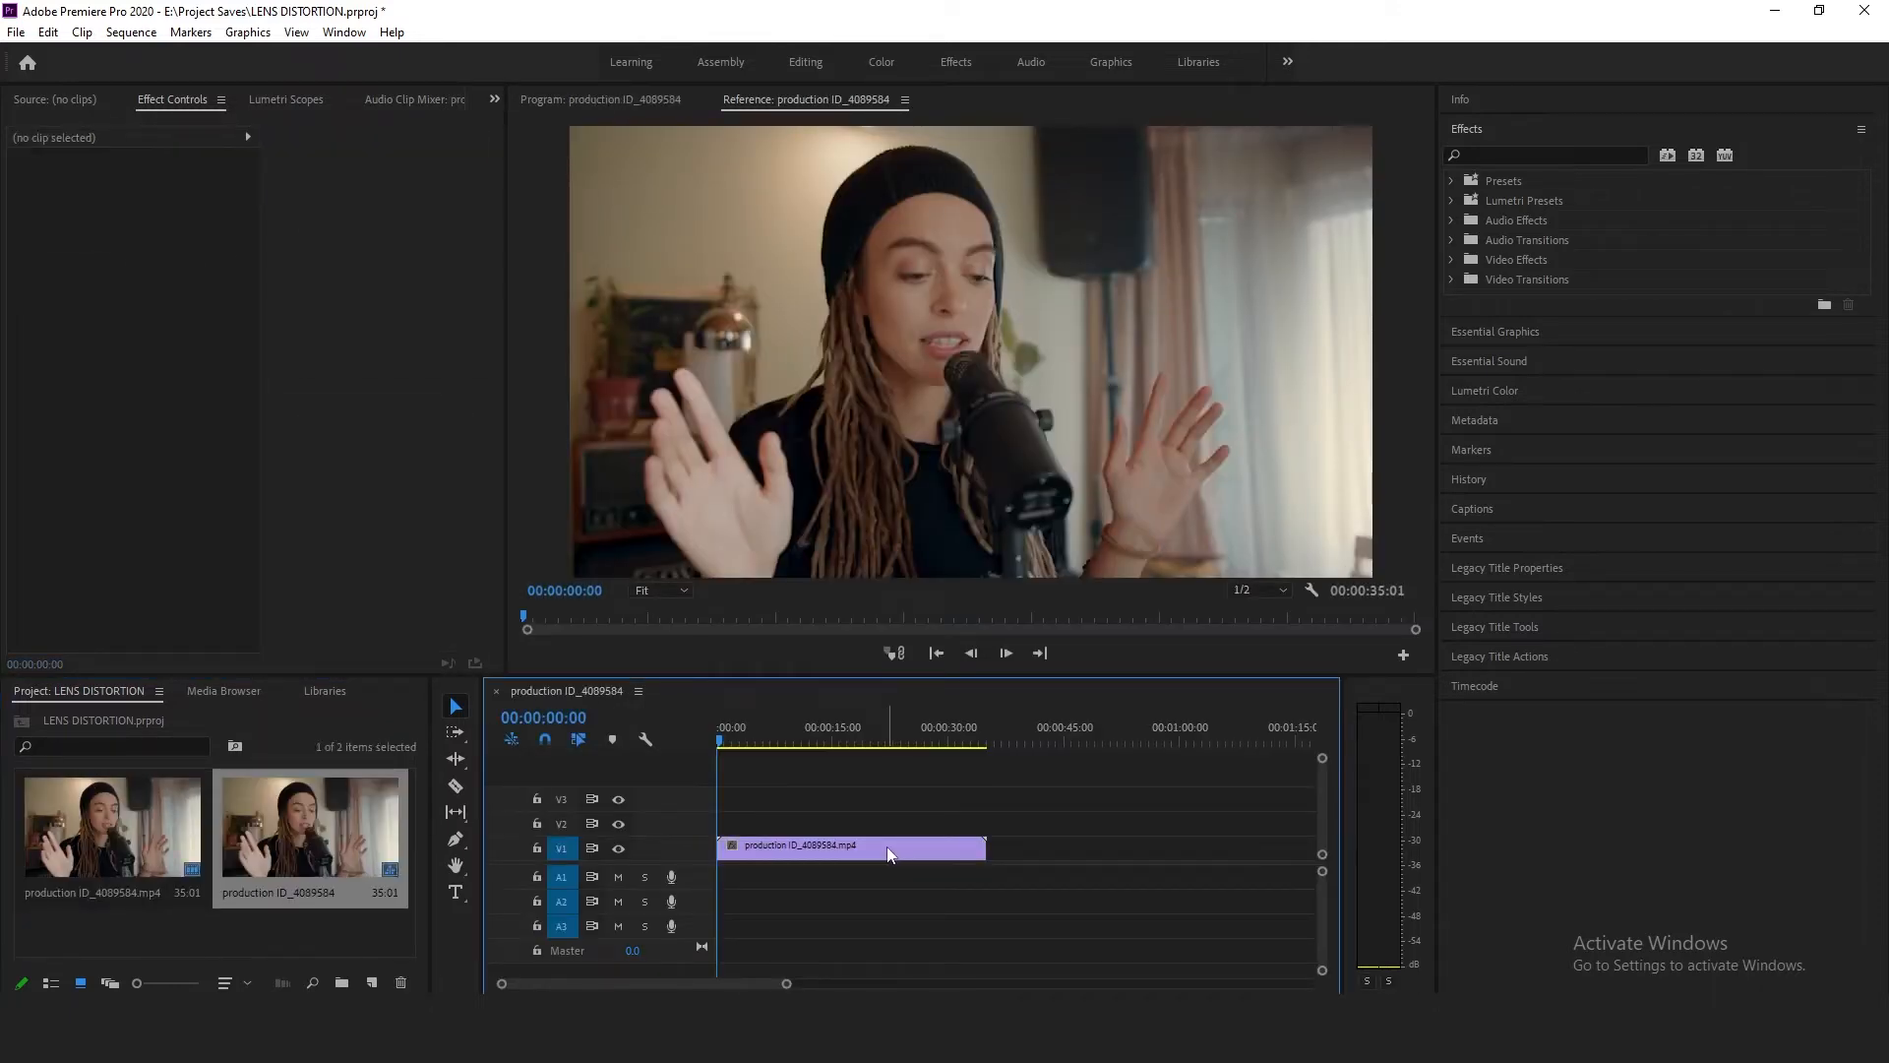
{"action": "left_click", "coordinate": [856, 846]}
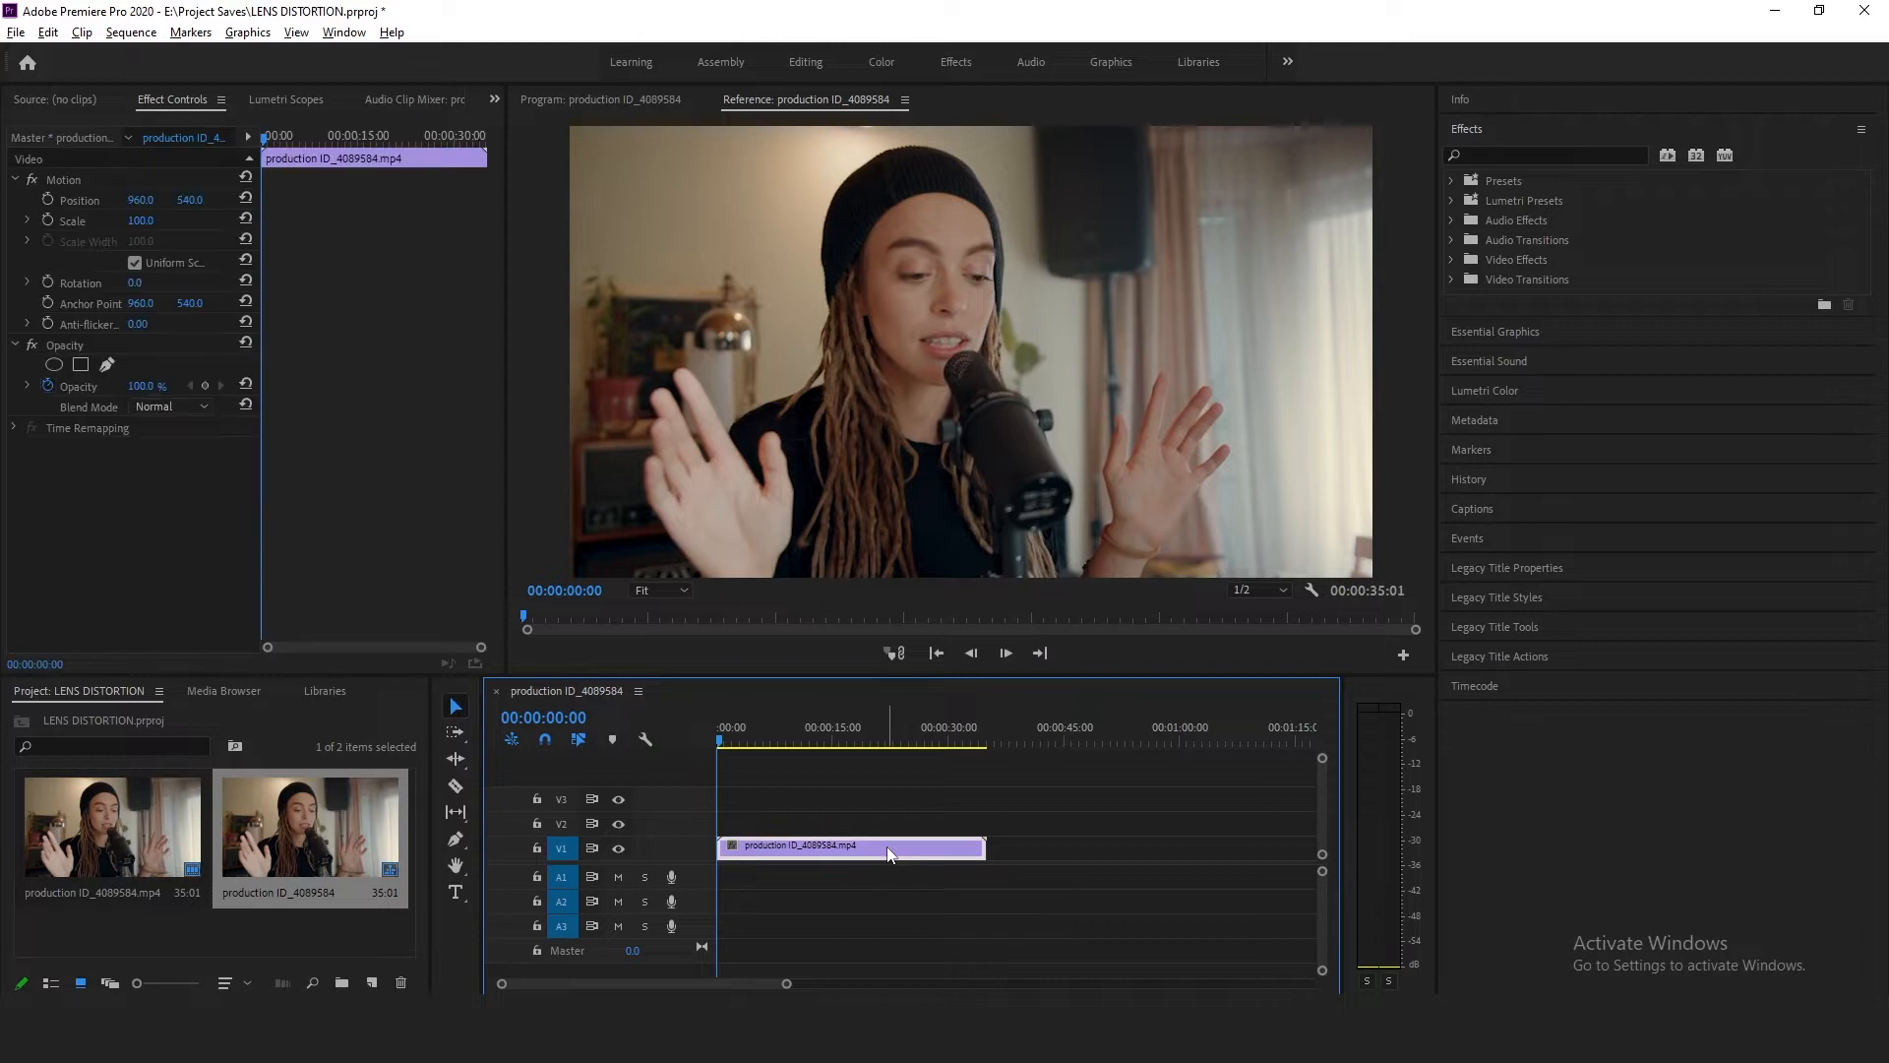
{"action": "left_click_drag", "start_coordinate": [852, 846], "coordinate": [852, 821]}
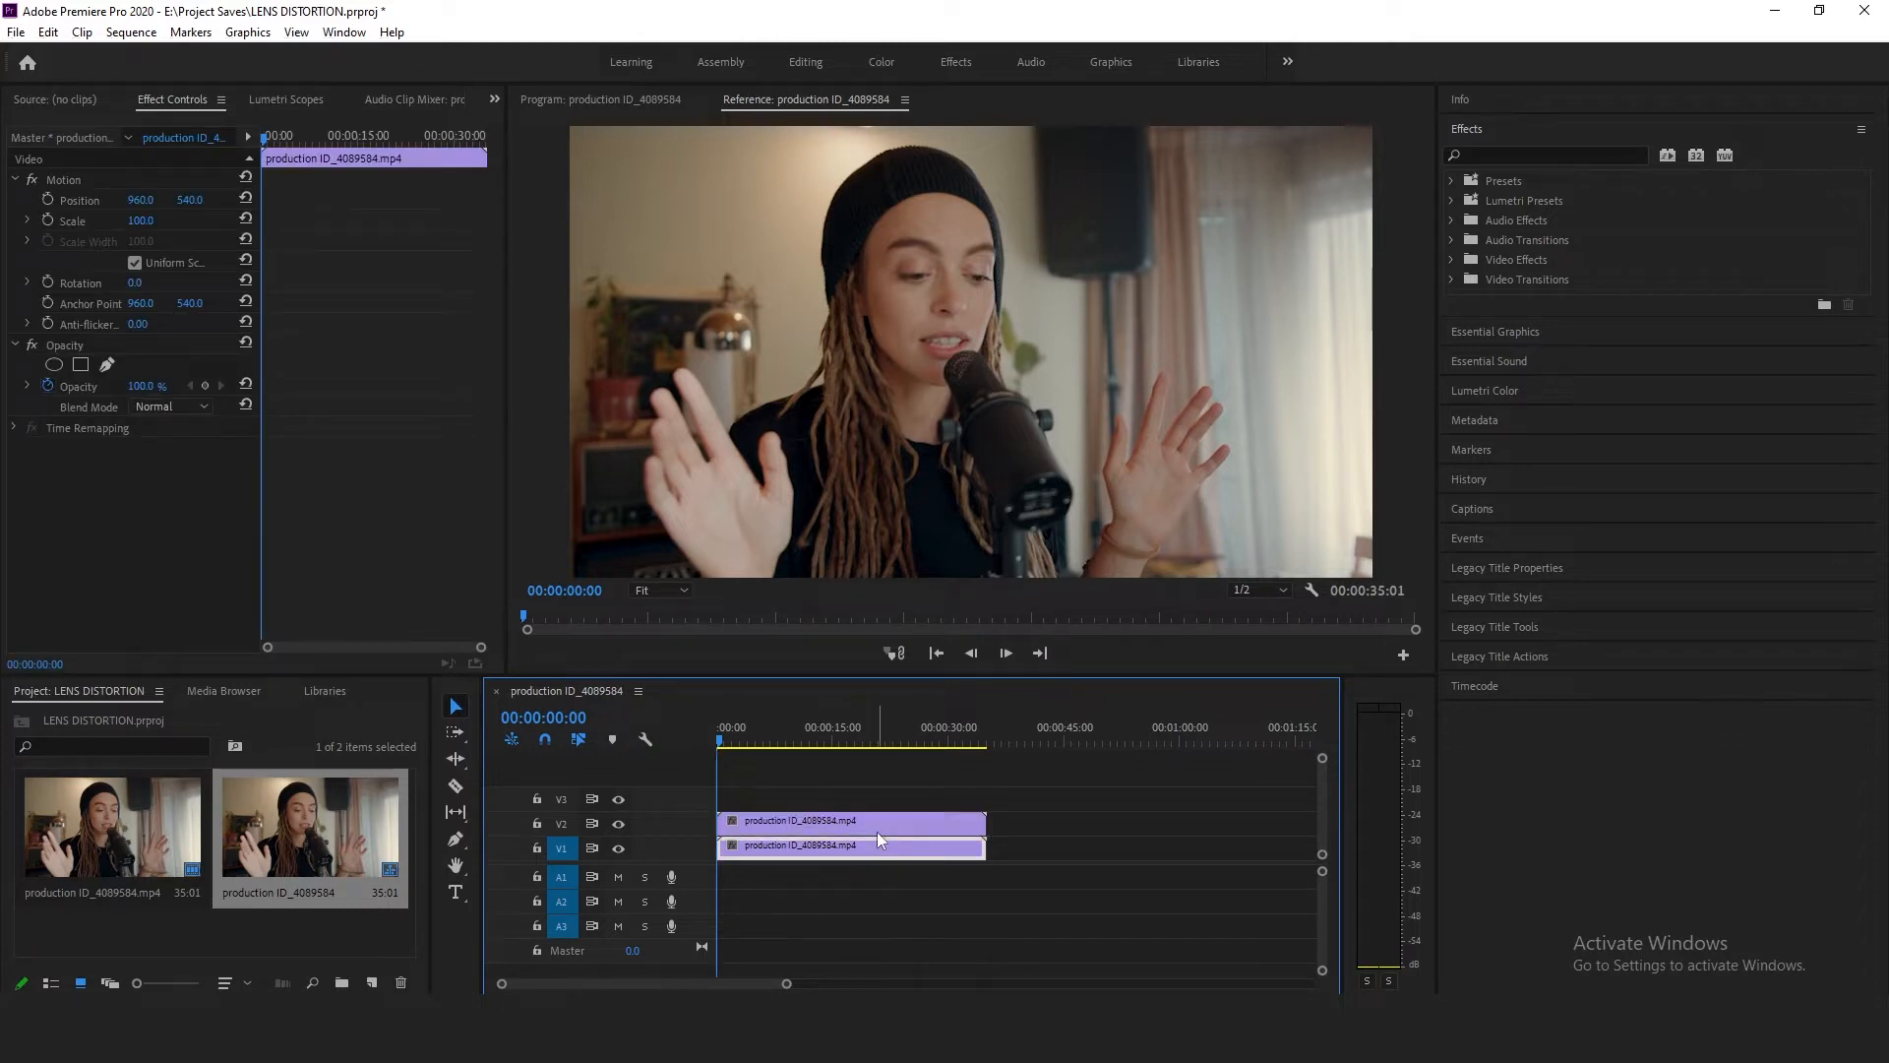
Find 'Fast Blur' in Effects and apply it to the duplicate clip on V2
{"action": "left_click", "coordinate": [1549, 154]}
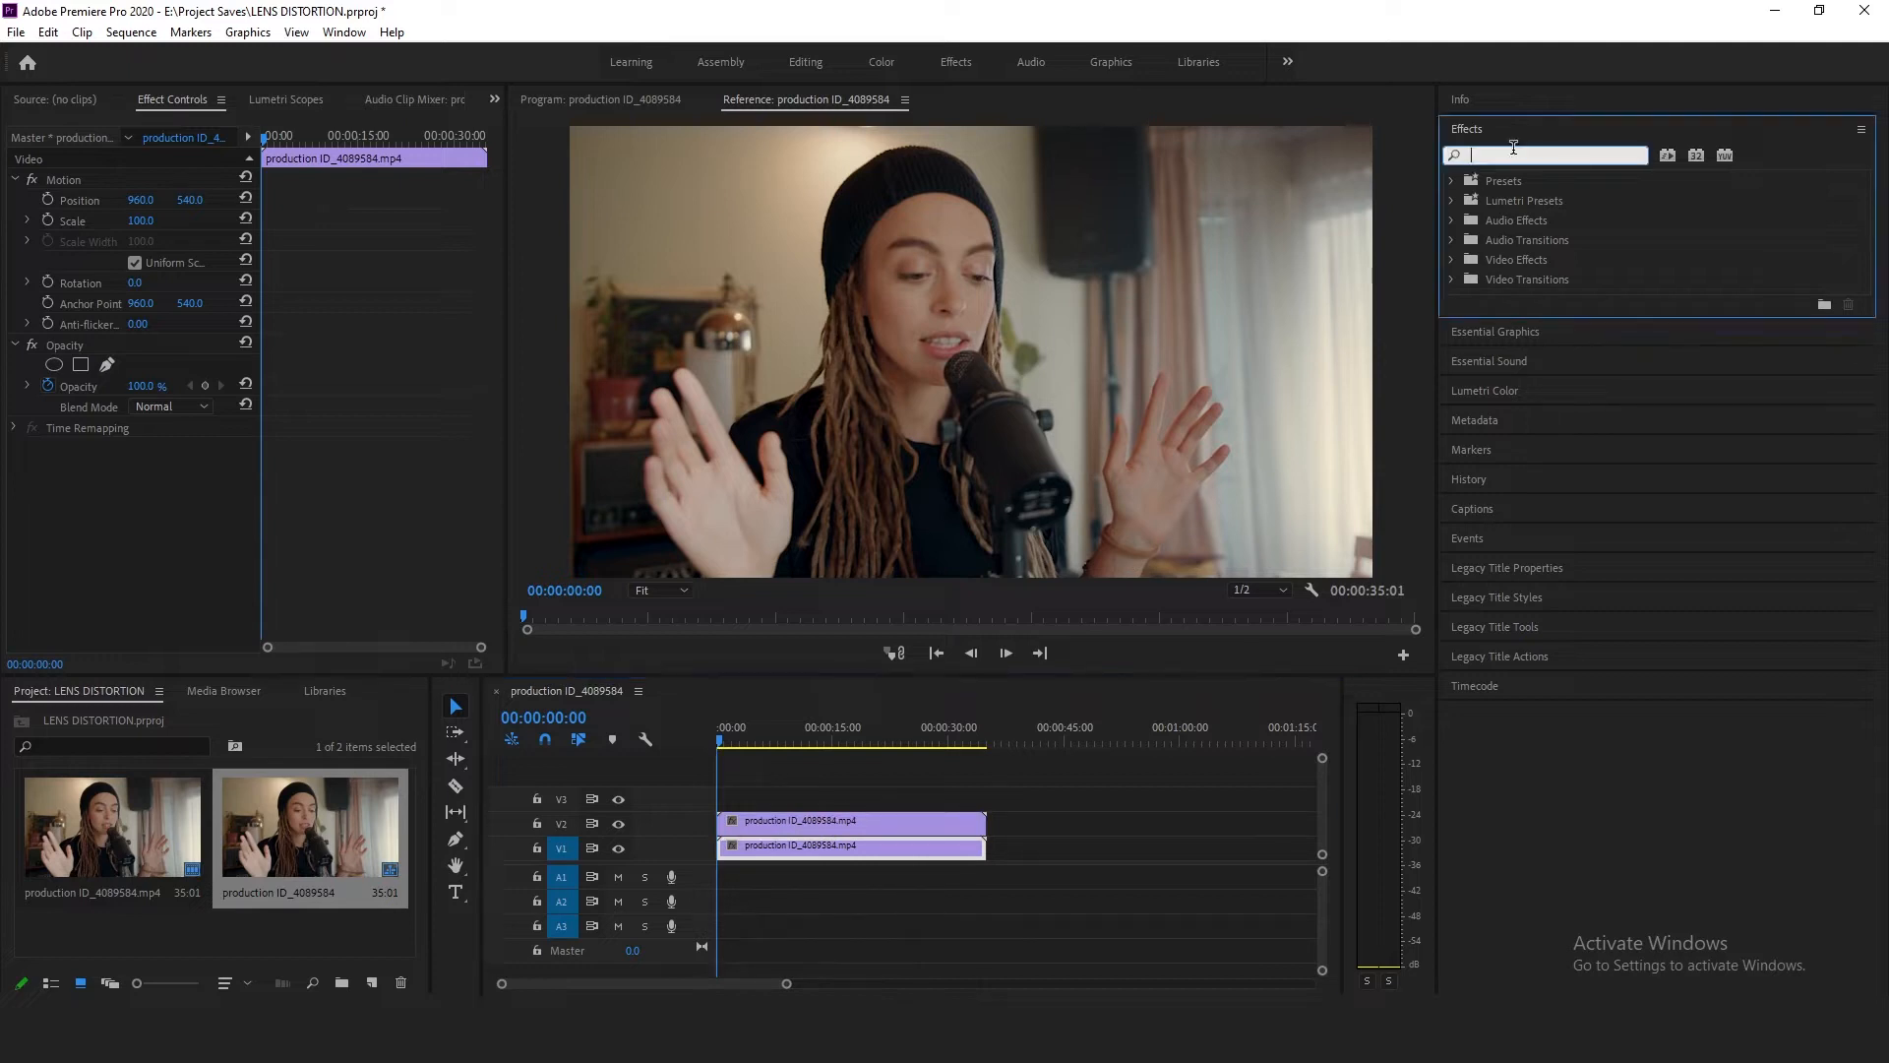
{"action": "type", "text": "FAST BLUR"}
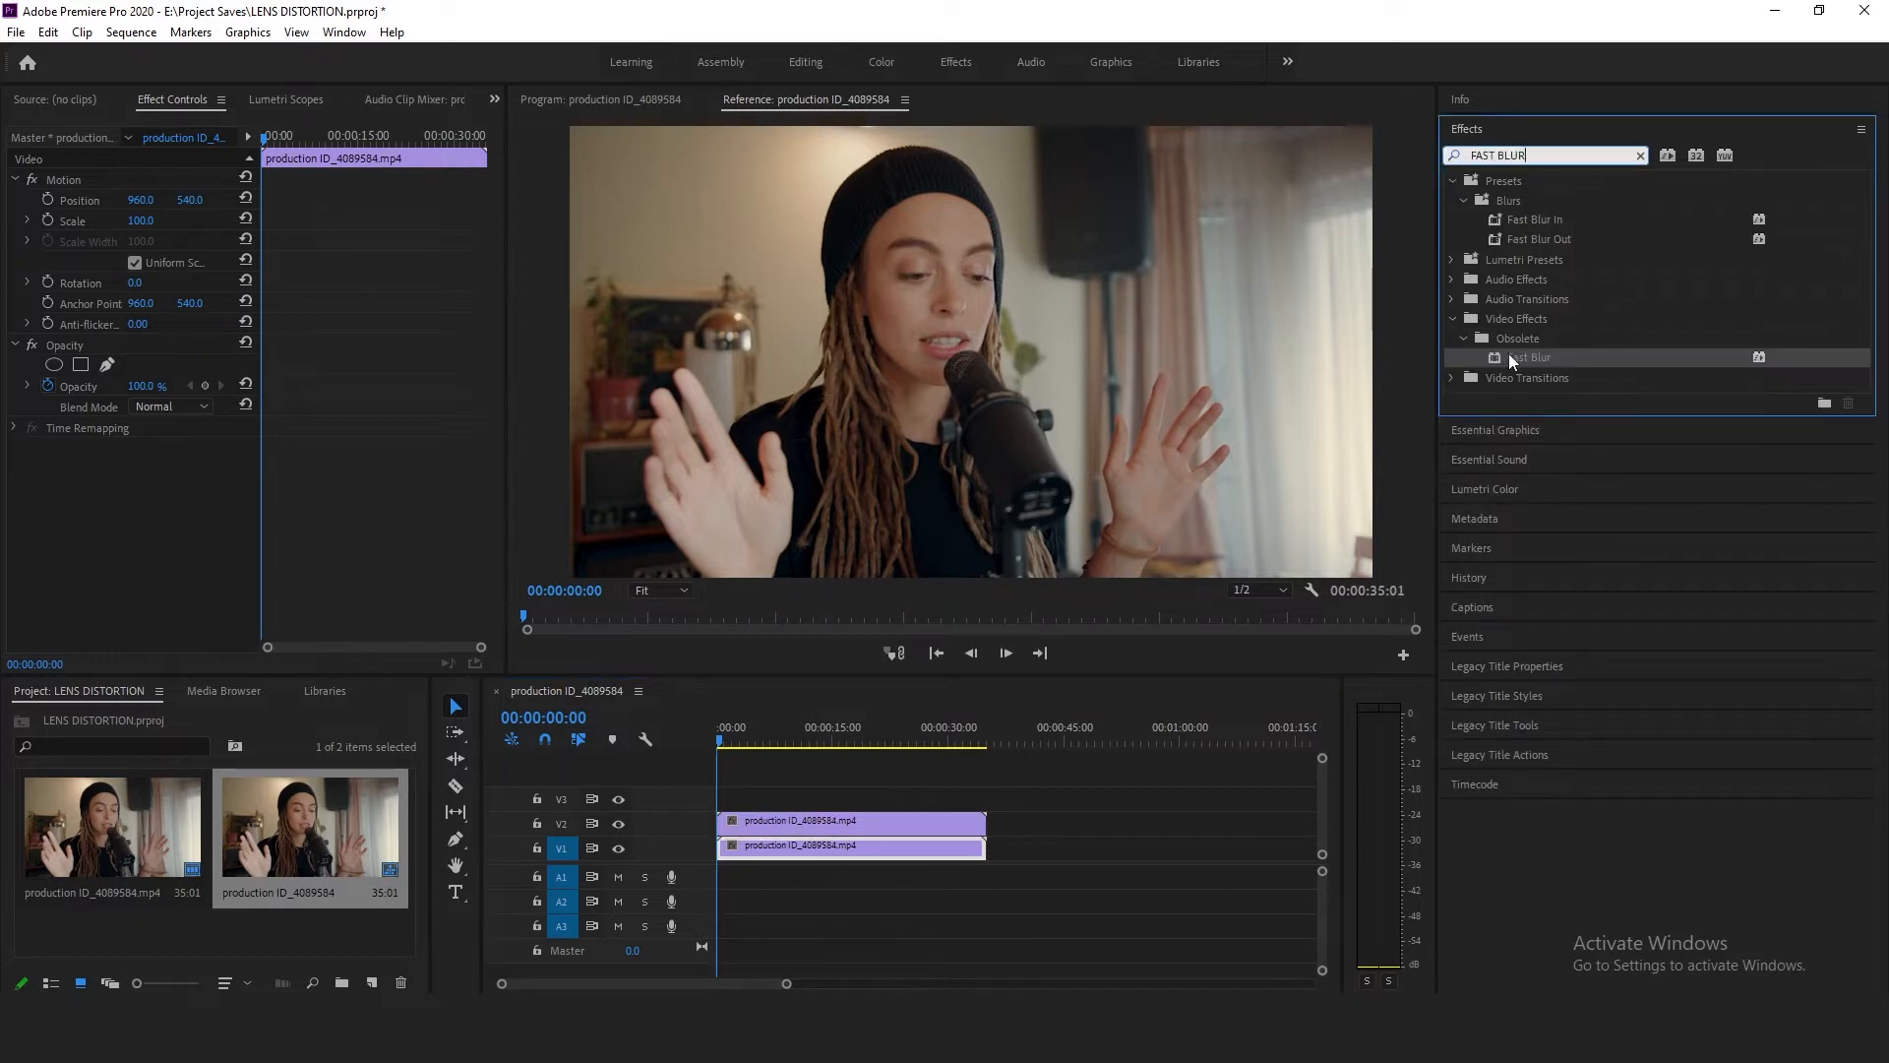
{"action": "left_click", "coordinate": [850, 821]}
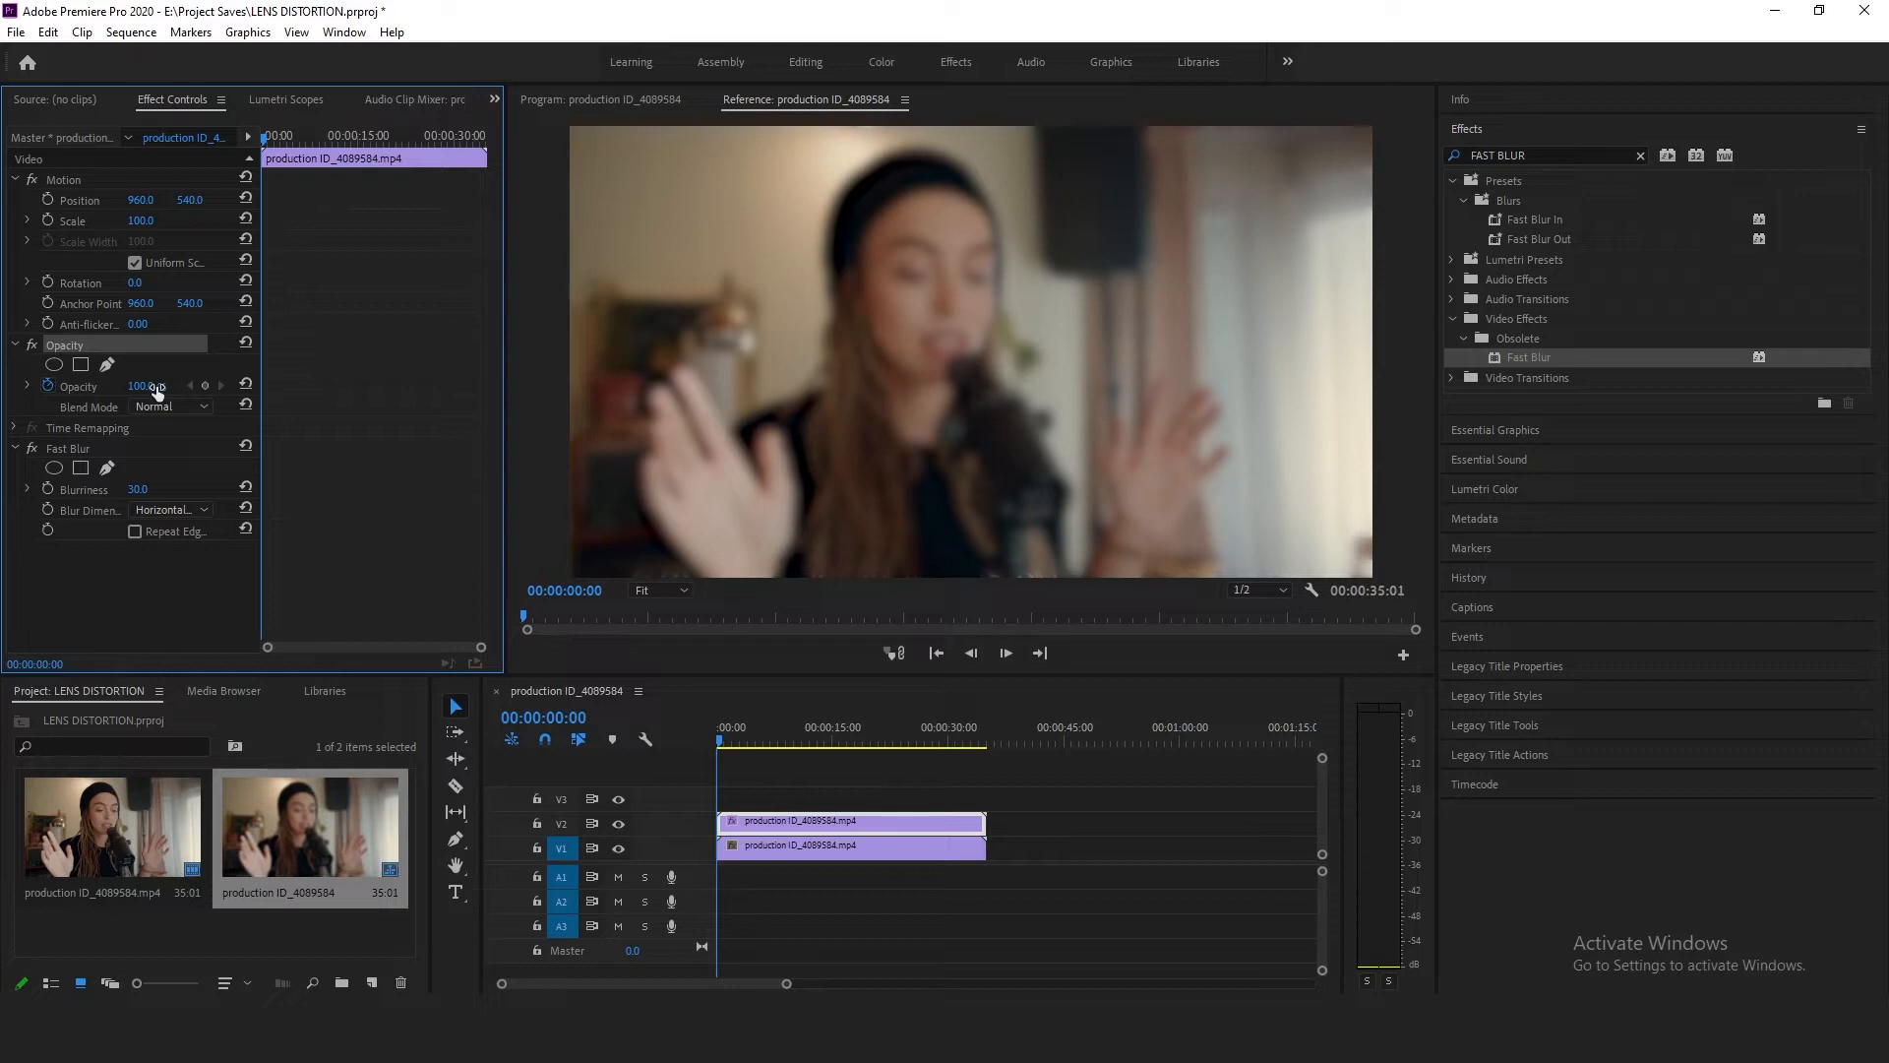
Set the V2 clip's blend mode to Lighten and its opacity to 75%
{"action": "left_click", "coordinate": [171, 406]}
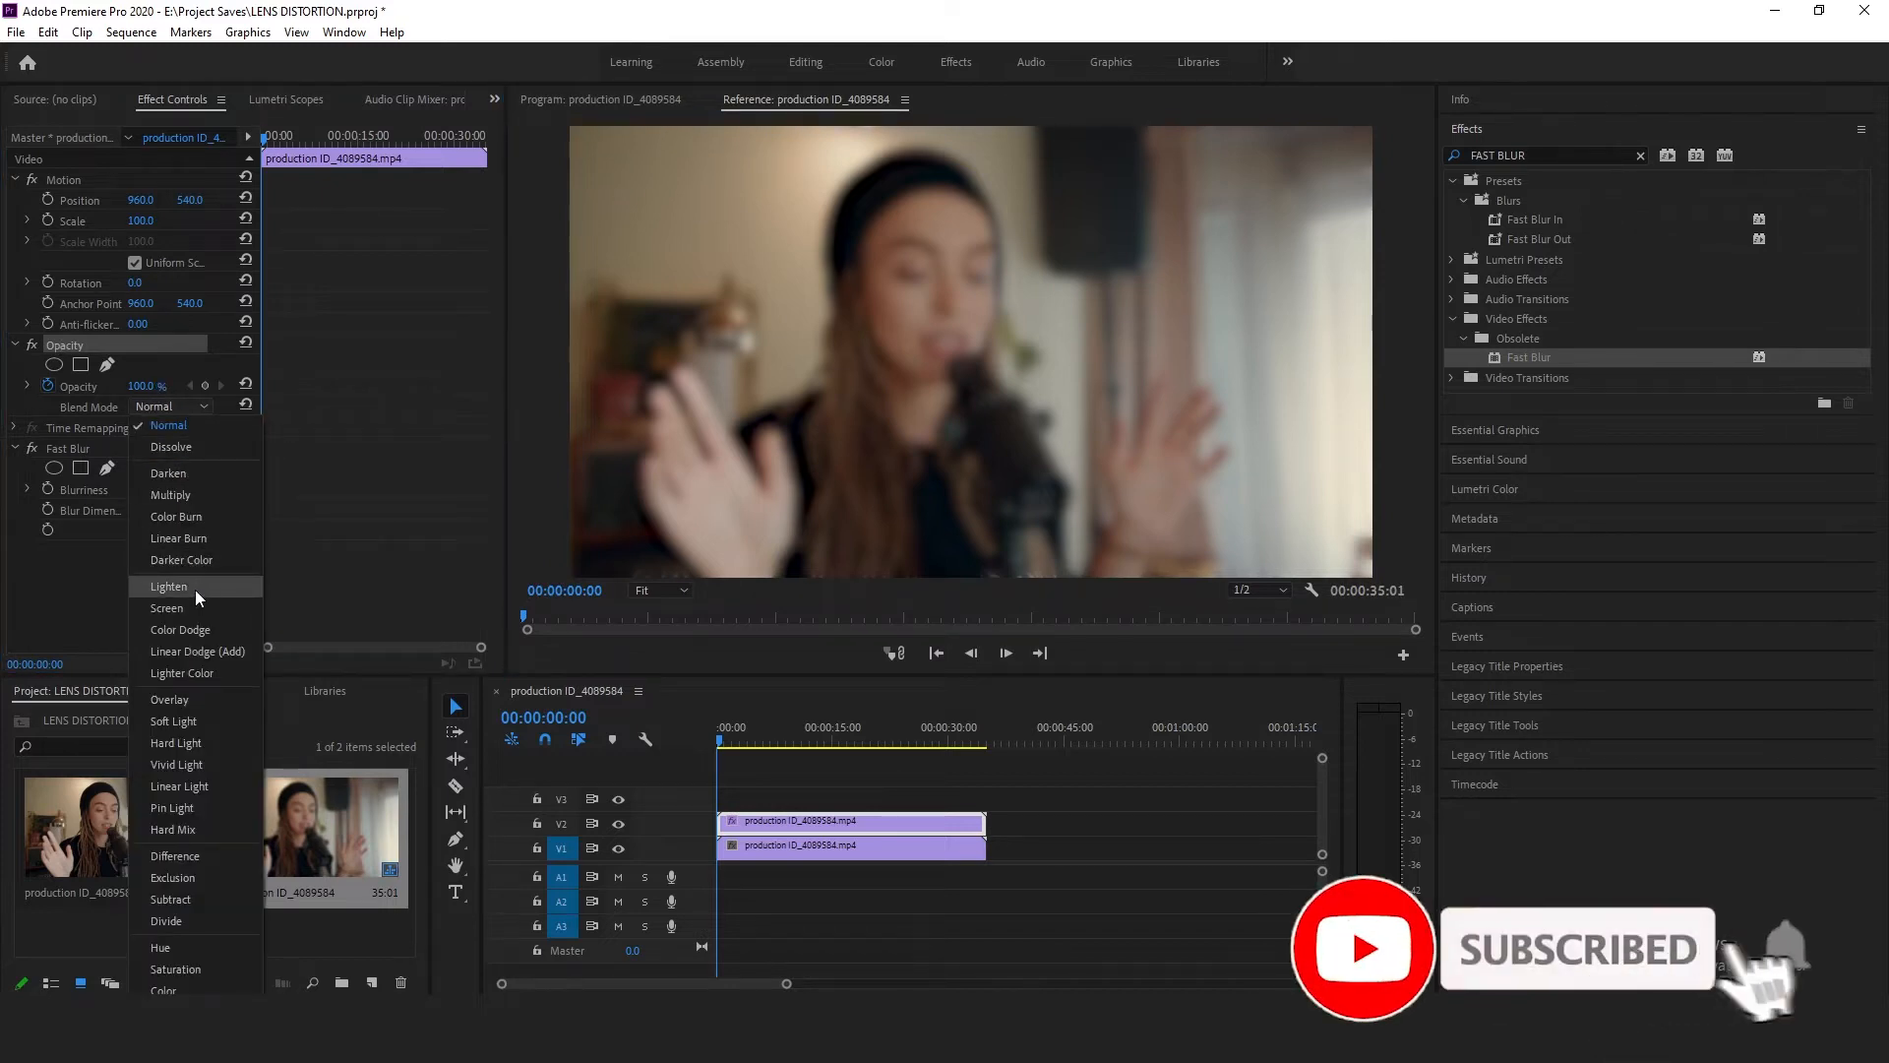
{"action": "left_click", "coordinate": [169, 586]}
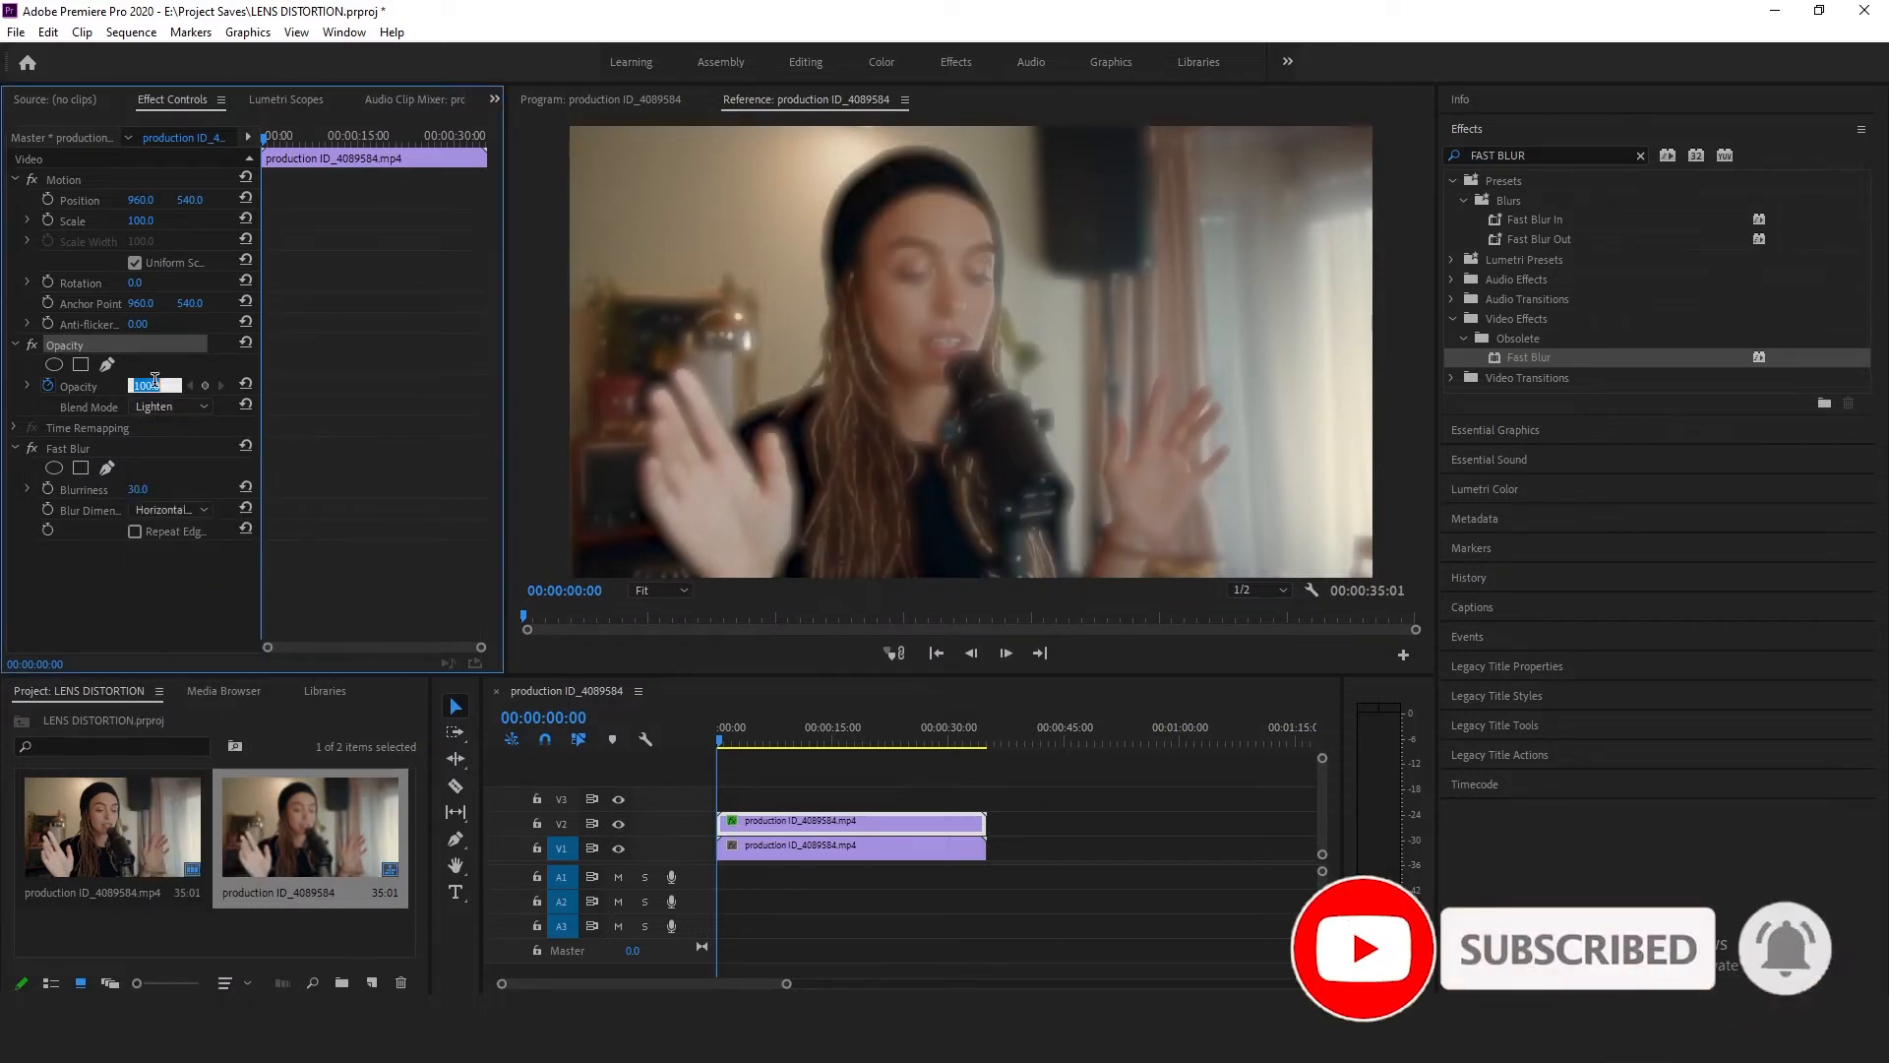
{"action": "type", "text": "75.0"}
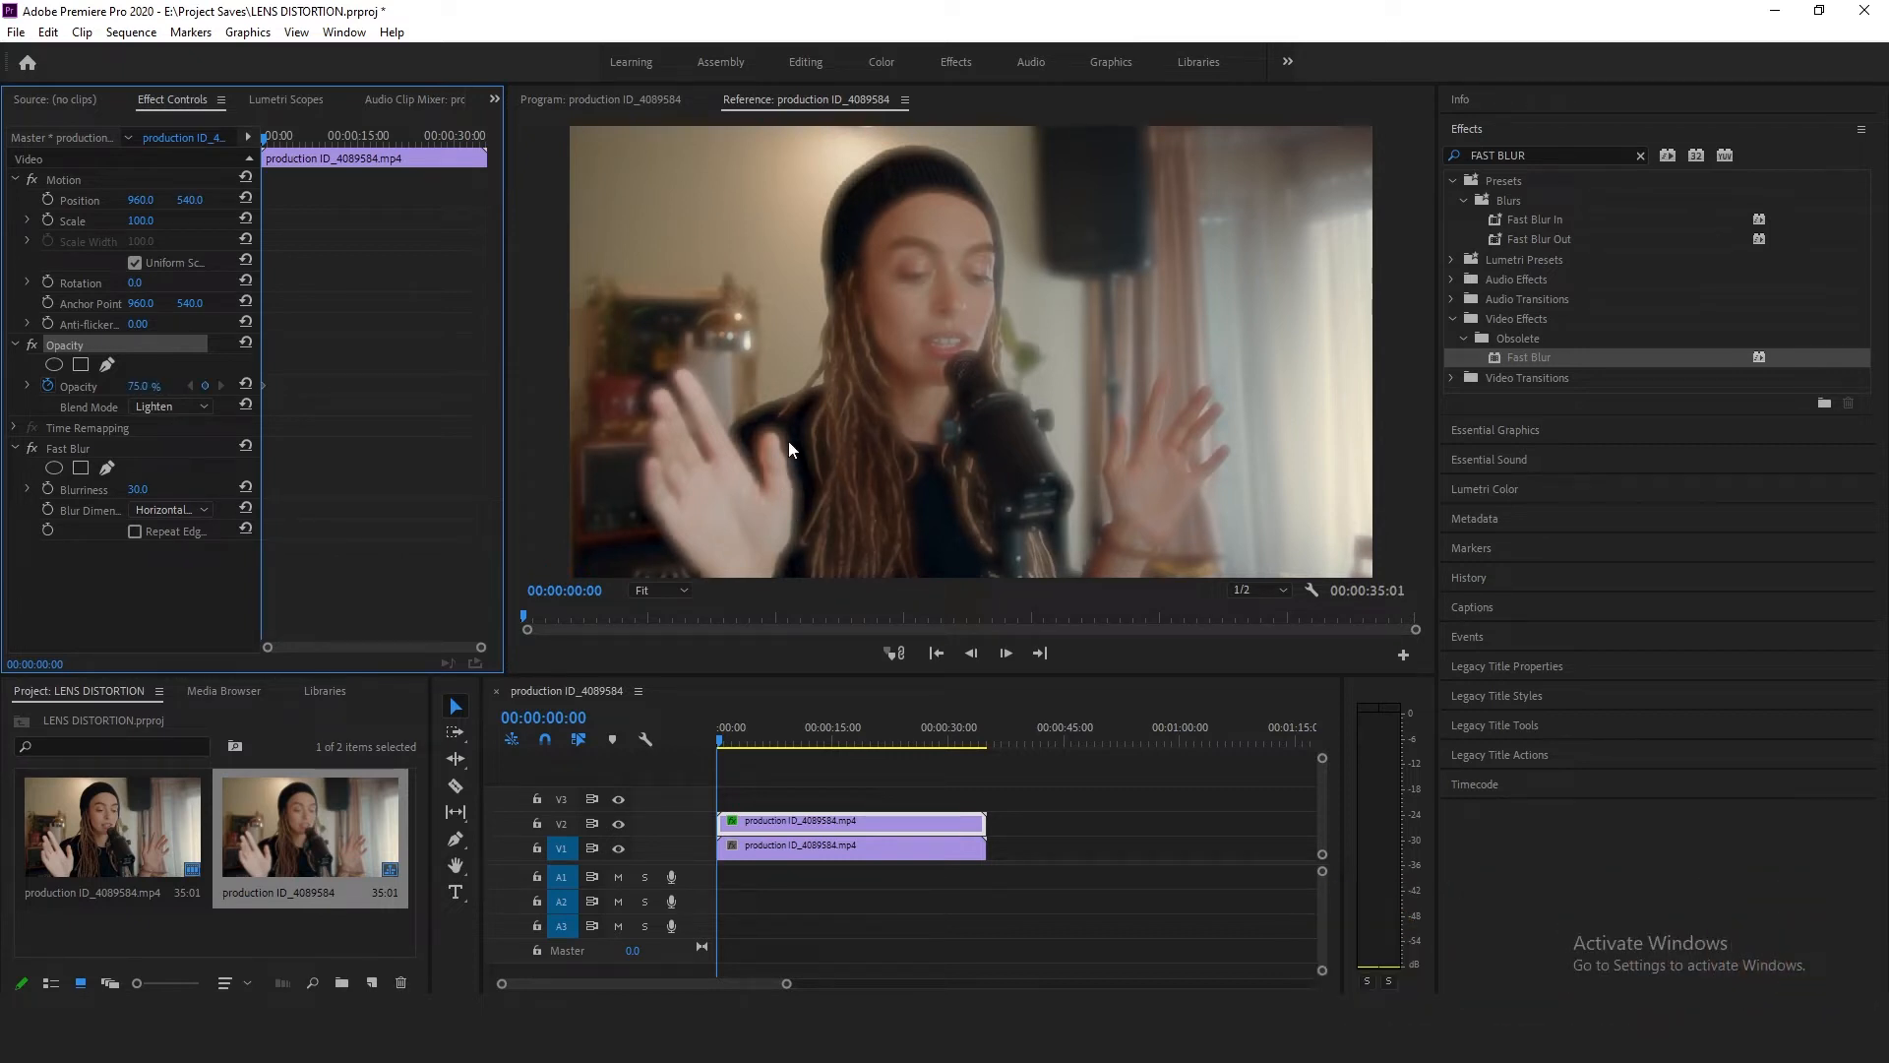
{"action": "mouse_move", "coordinate": [785, 476]}
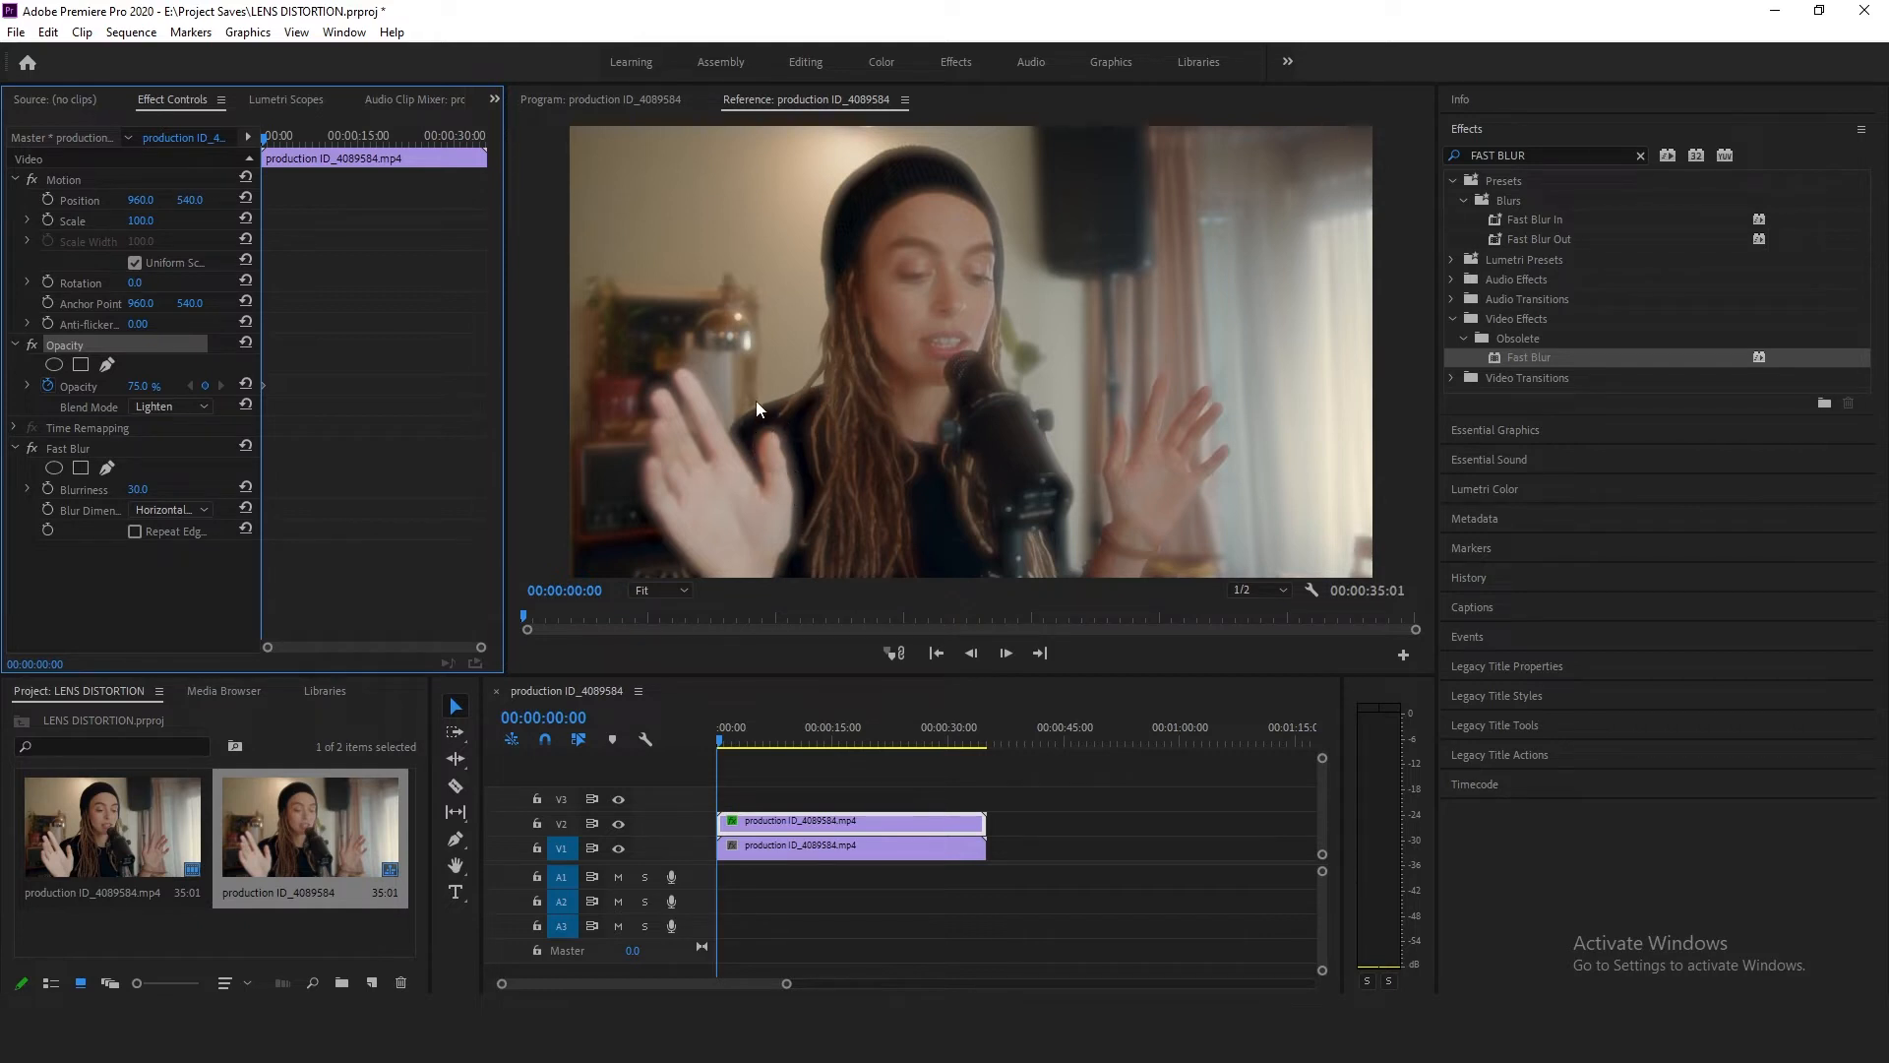
{"action": "mouse_move", "coordinate": [201, 486]}
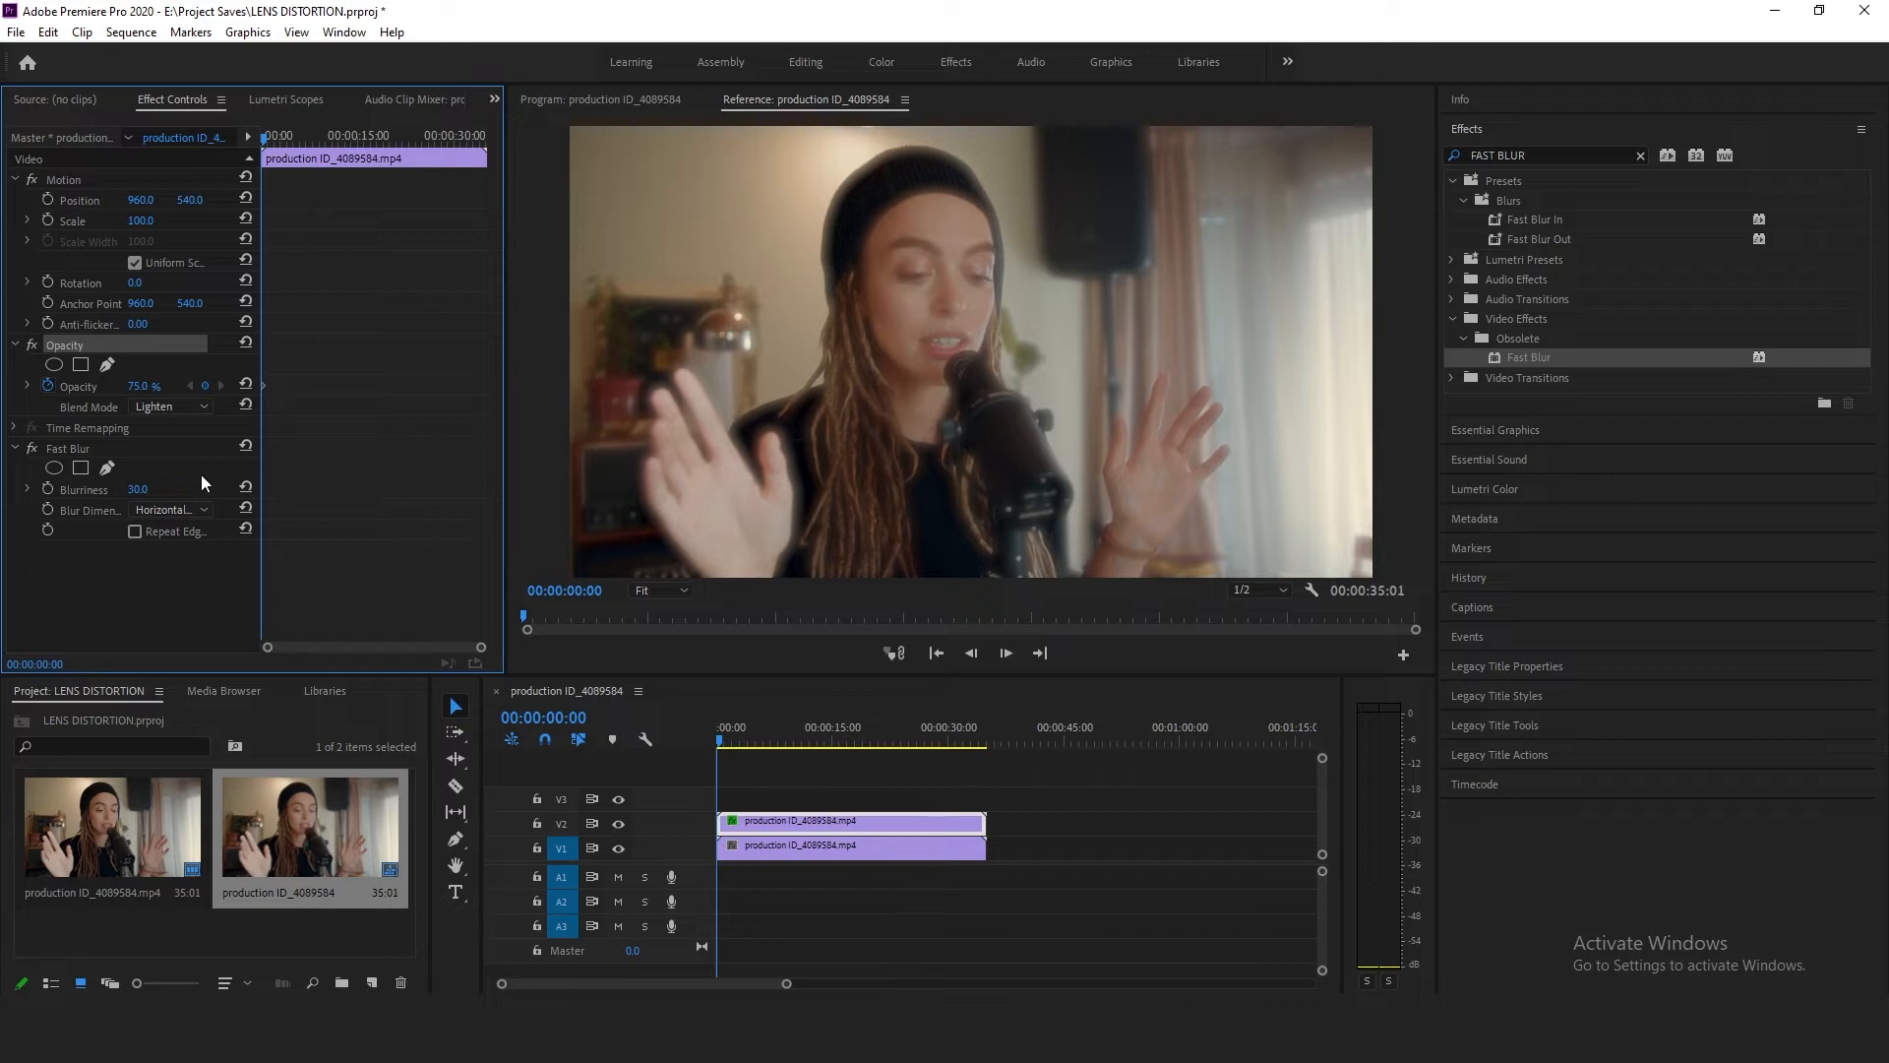
{"action": "mouse_move", "coordinate": [200, 514]}
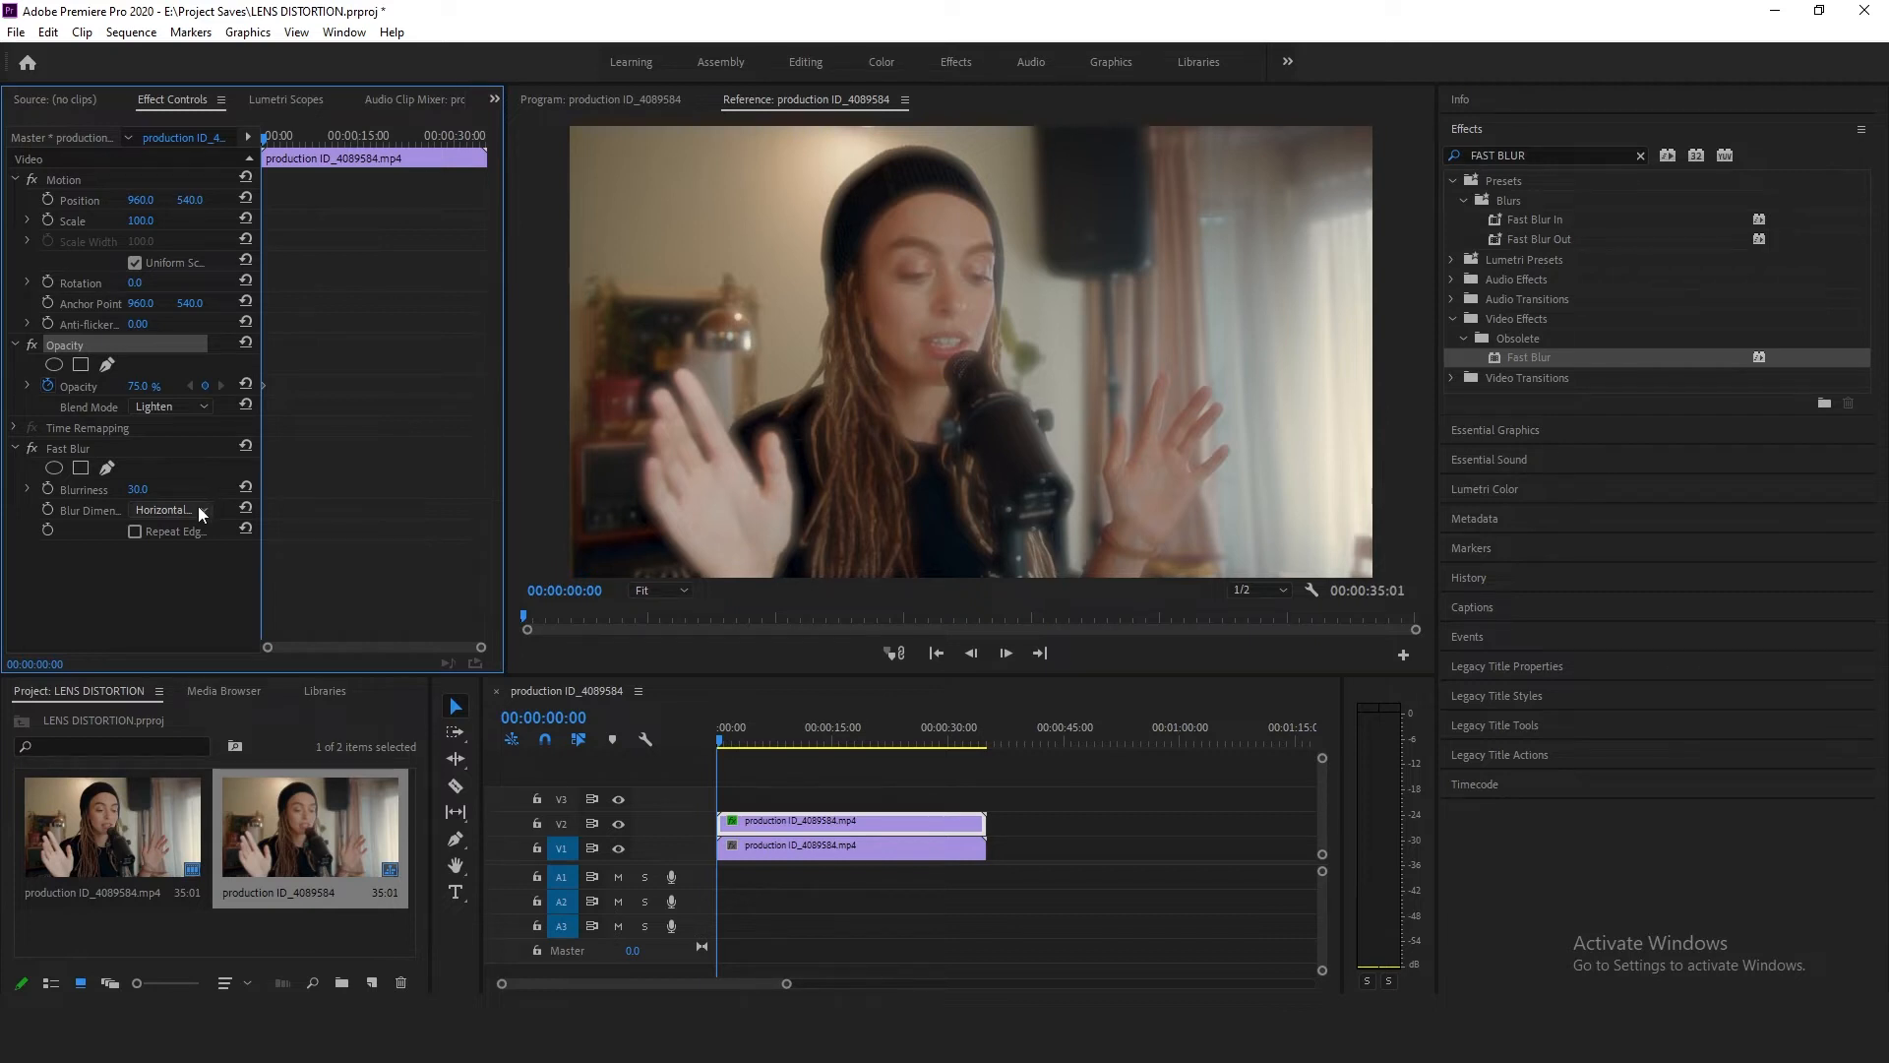
{"action": "left_click", "coordinate": [169, 507]}
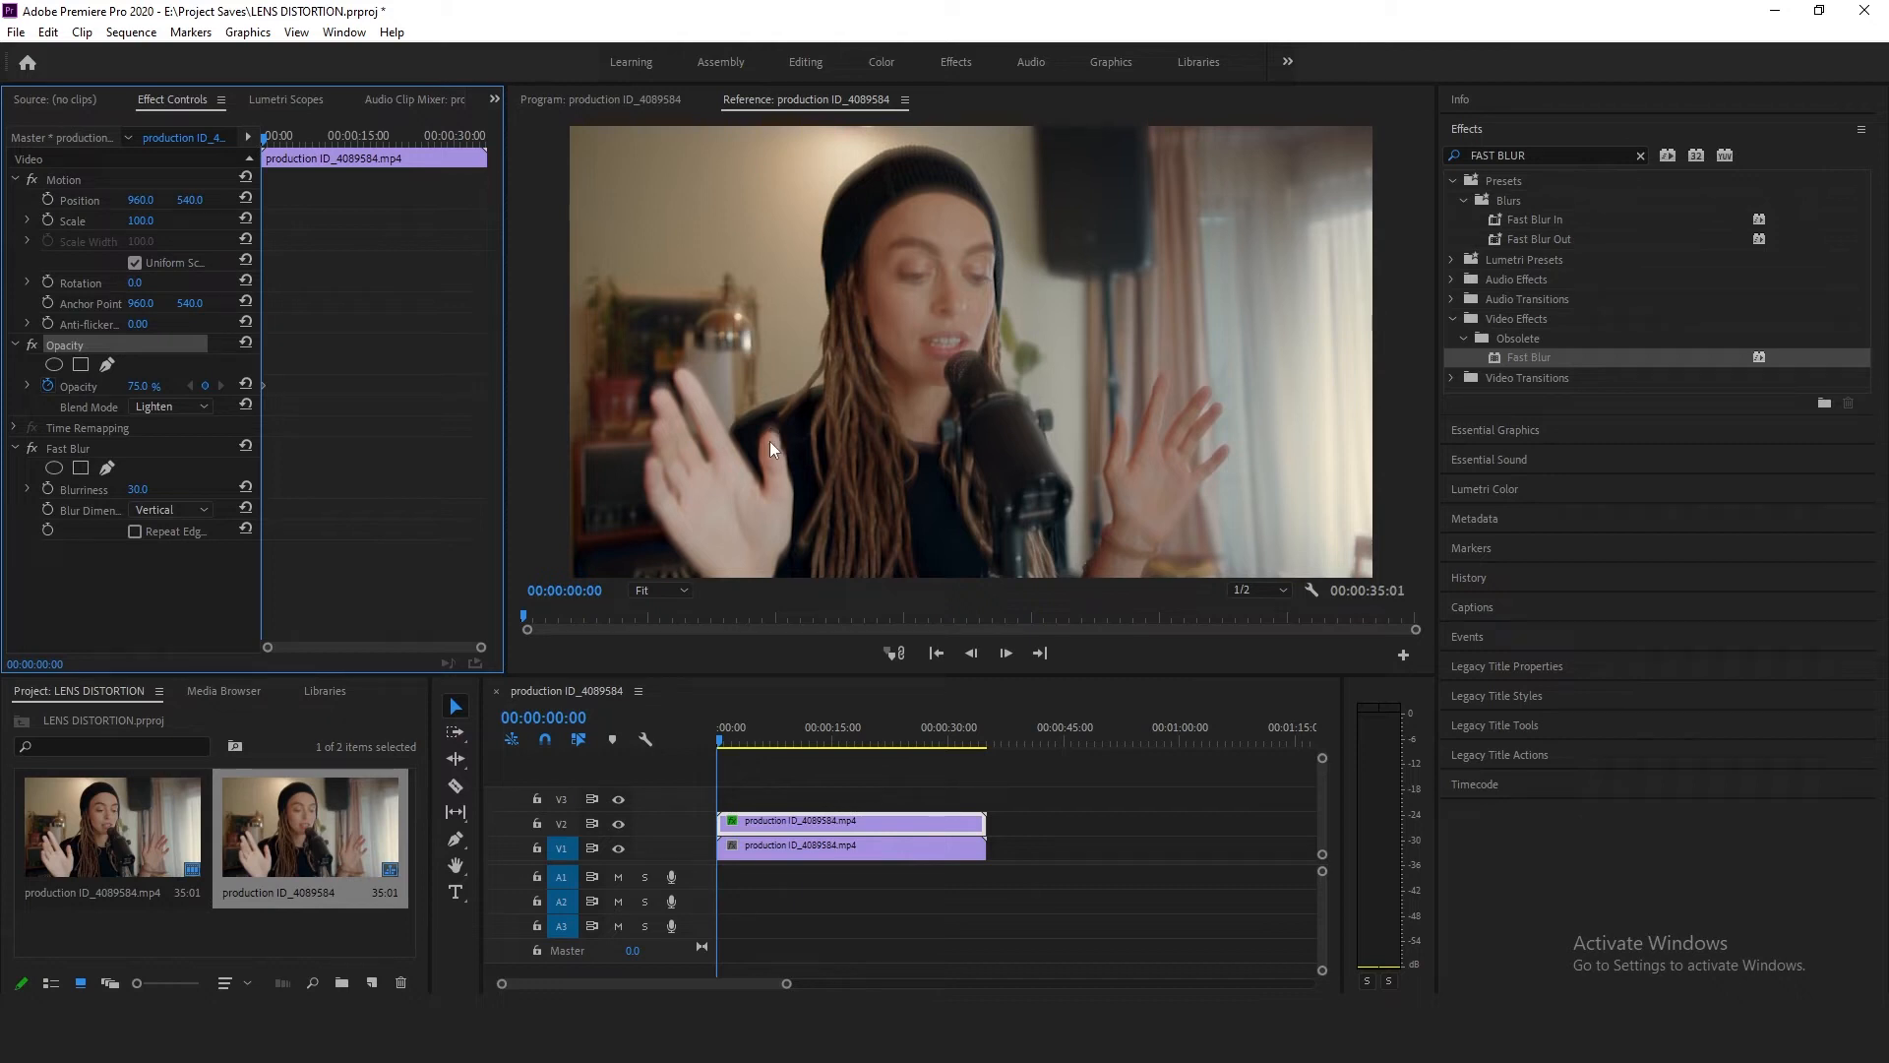
{"action": "mouse_move", "coordinate": [390, 523]}
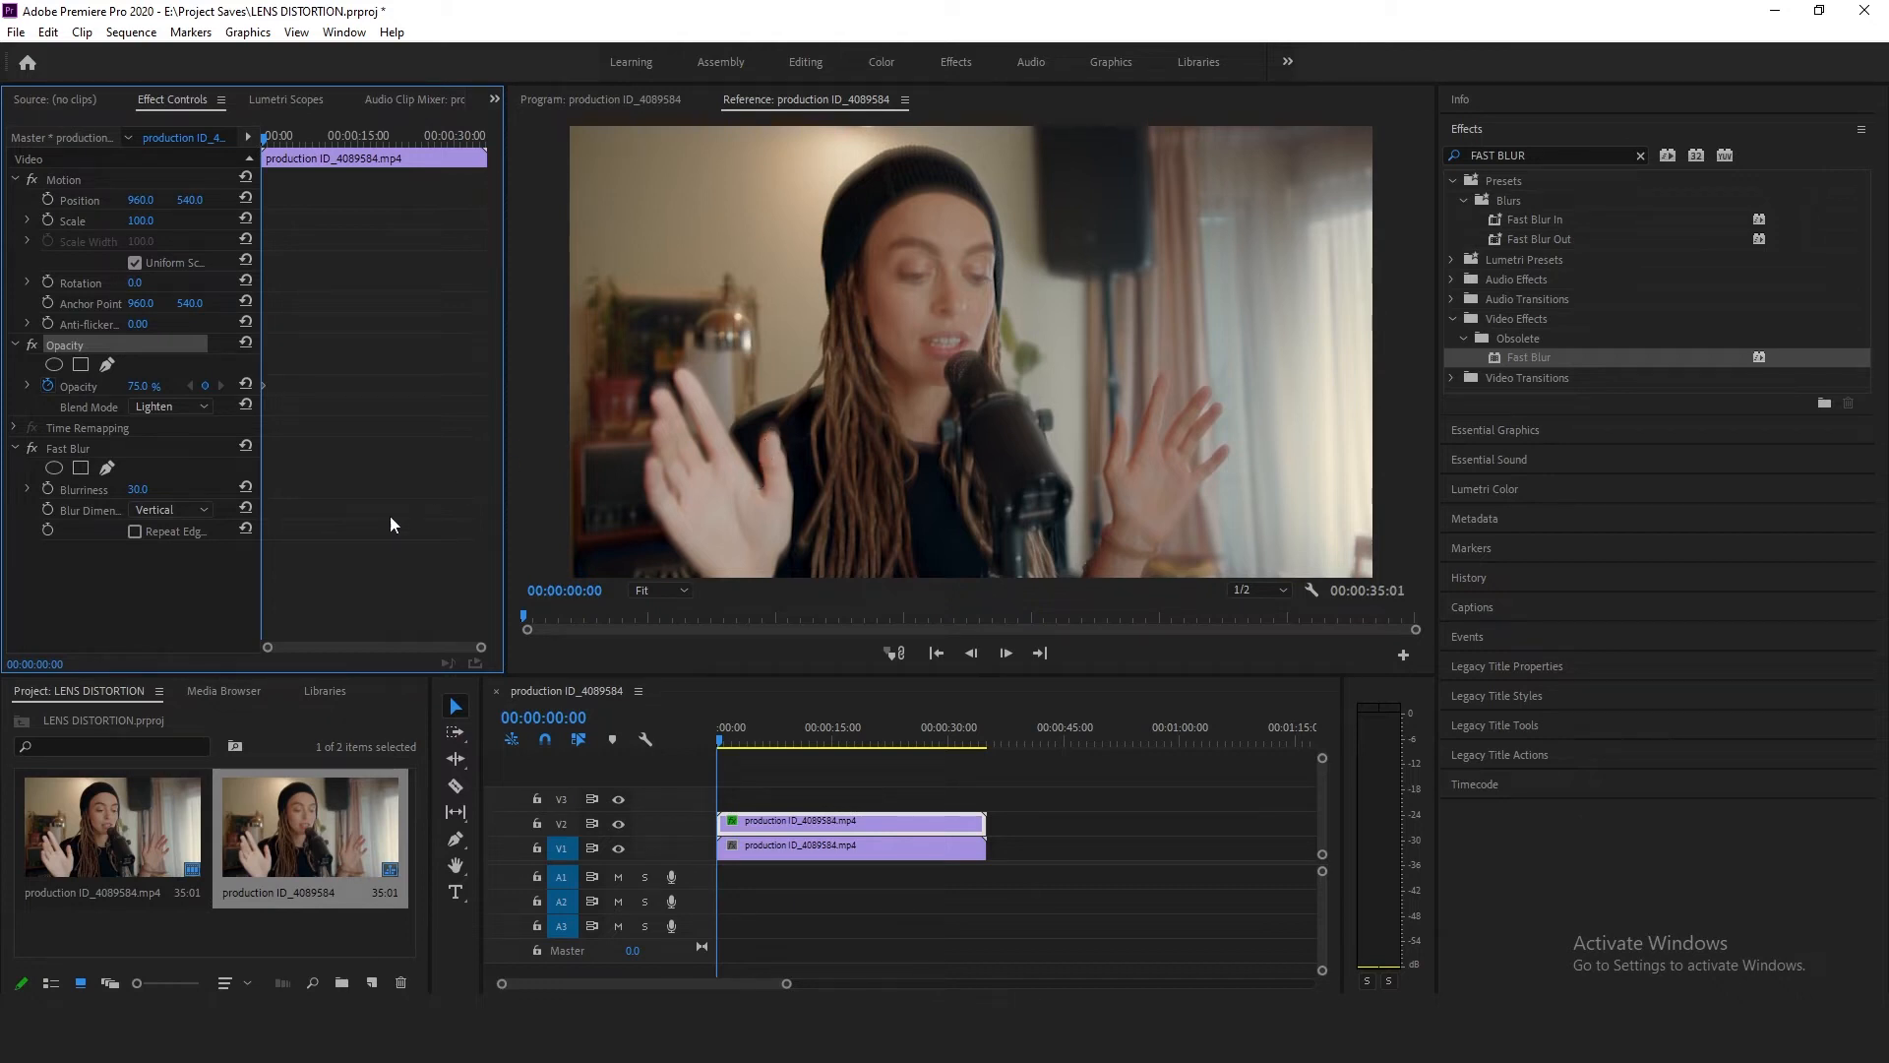
{"action": "left_click", "coordinate": [170, 508]}
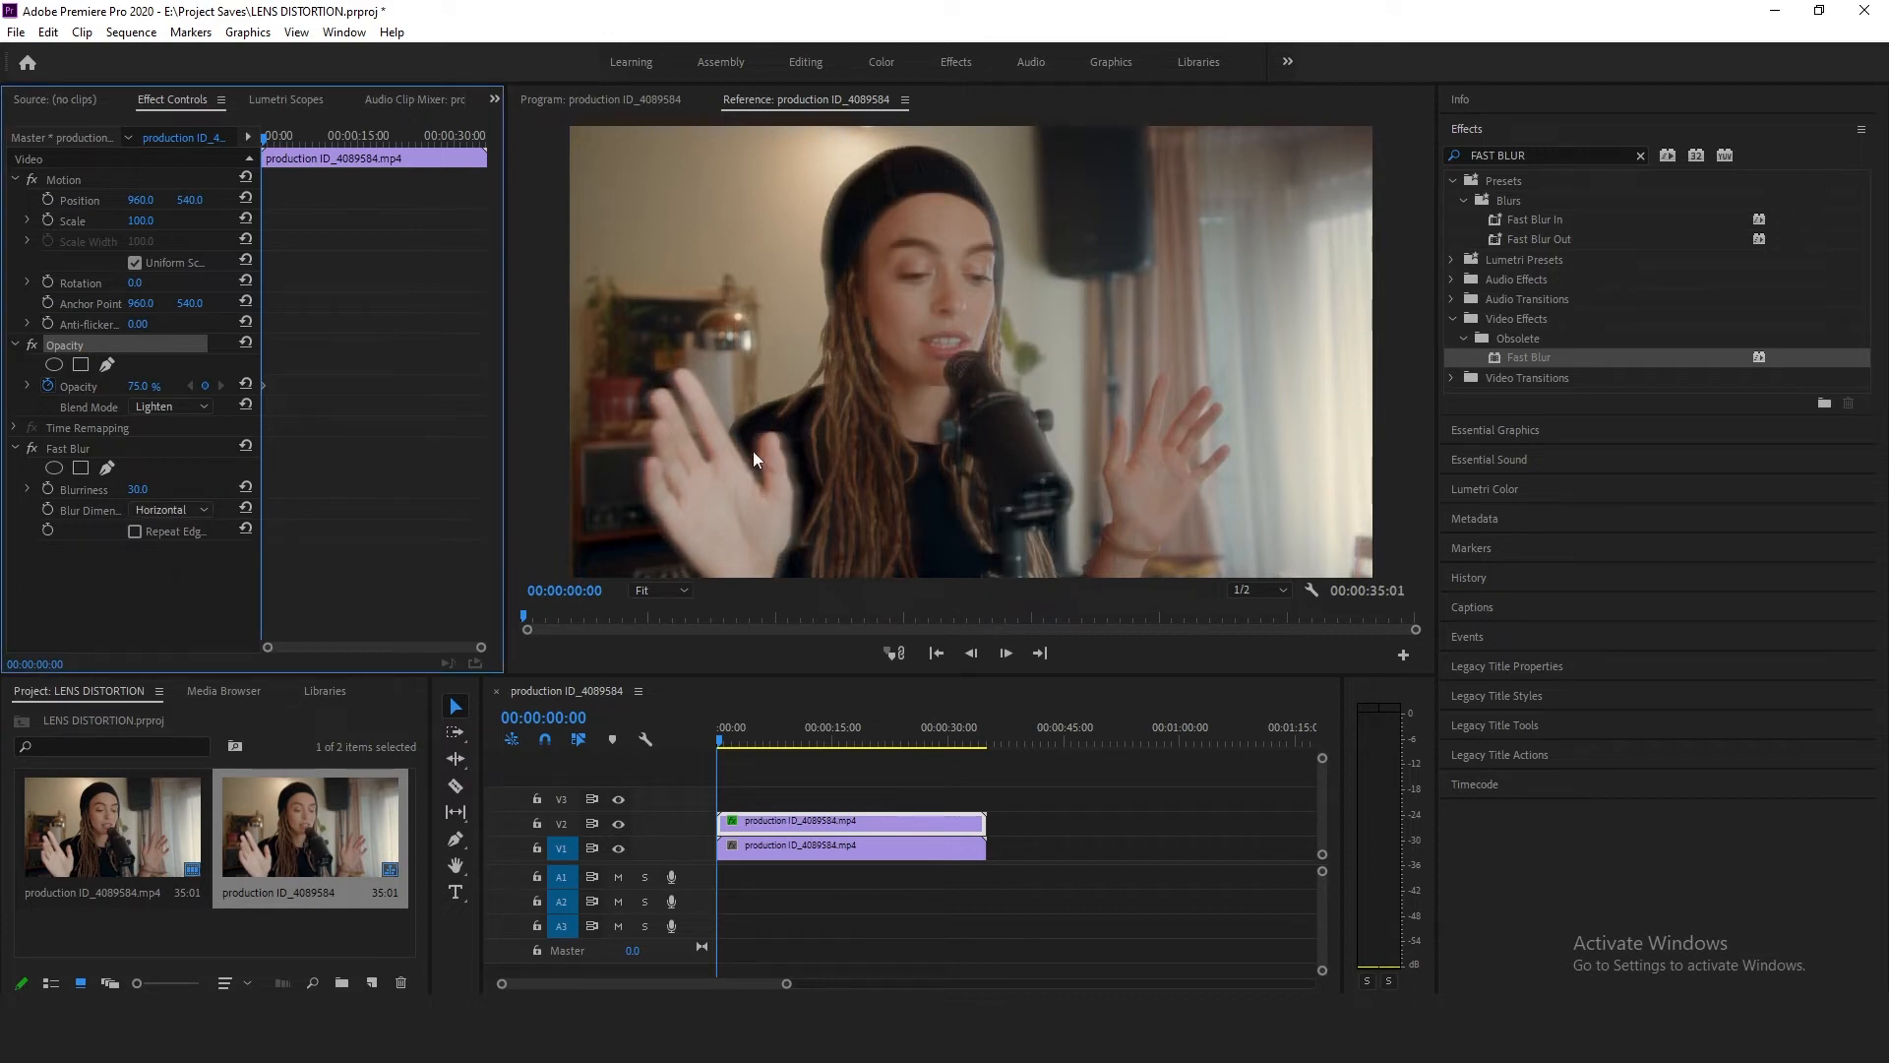
{"action": "mouse_move", "coordinate": [743, 469]}
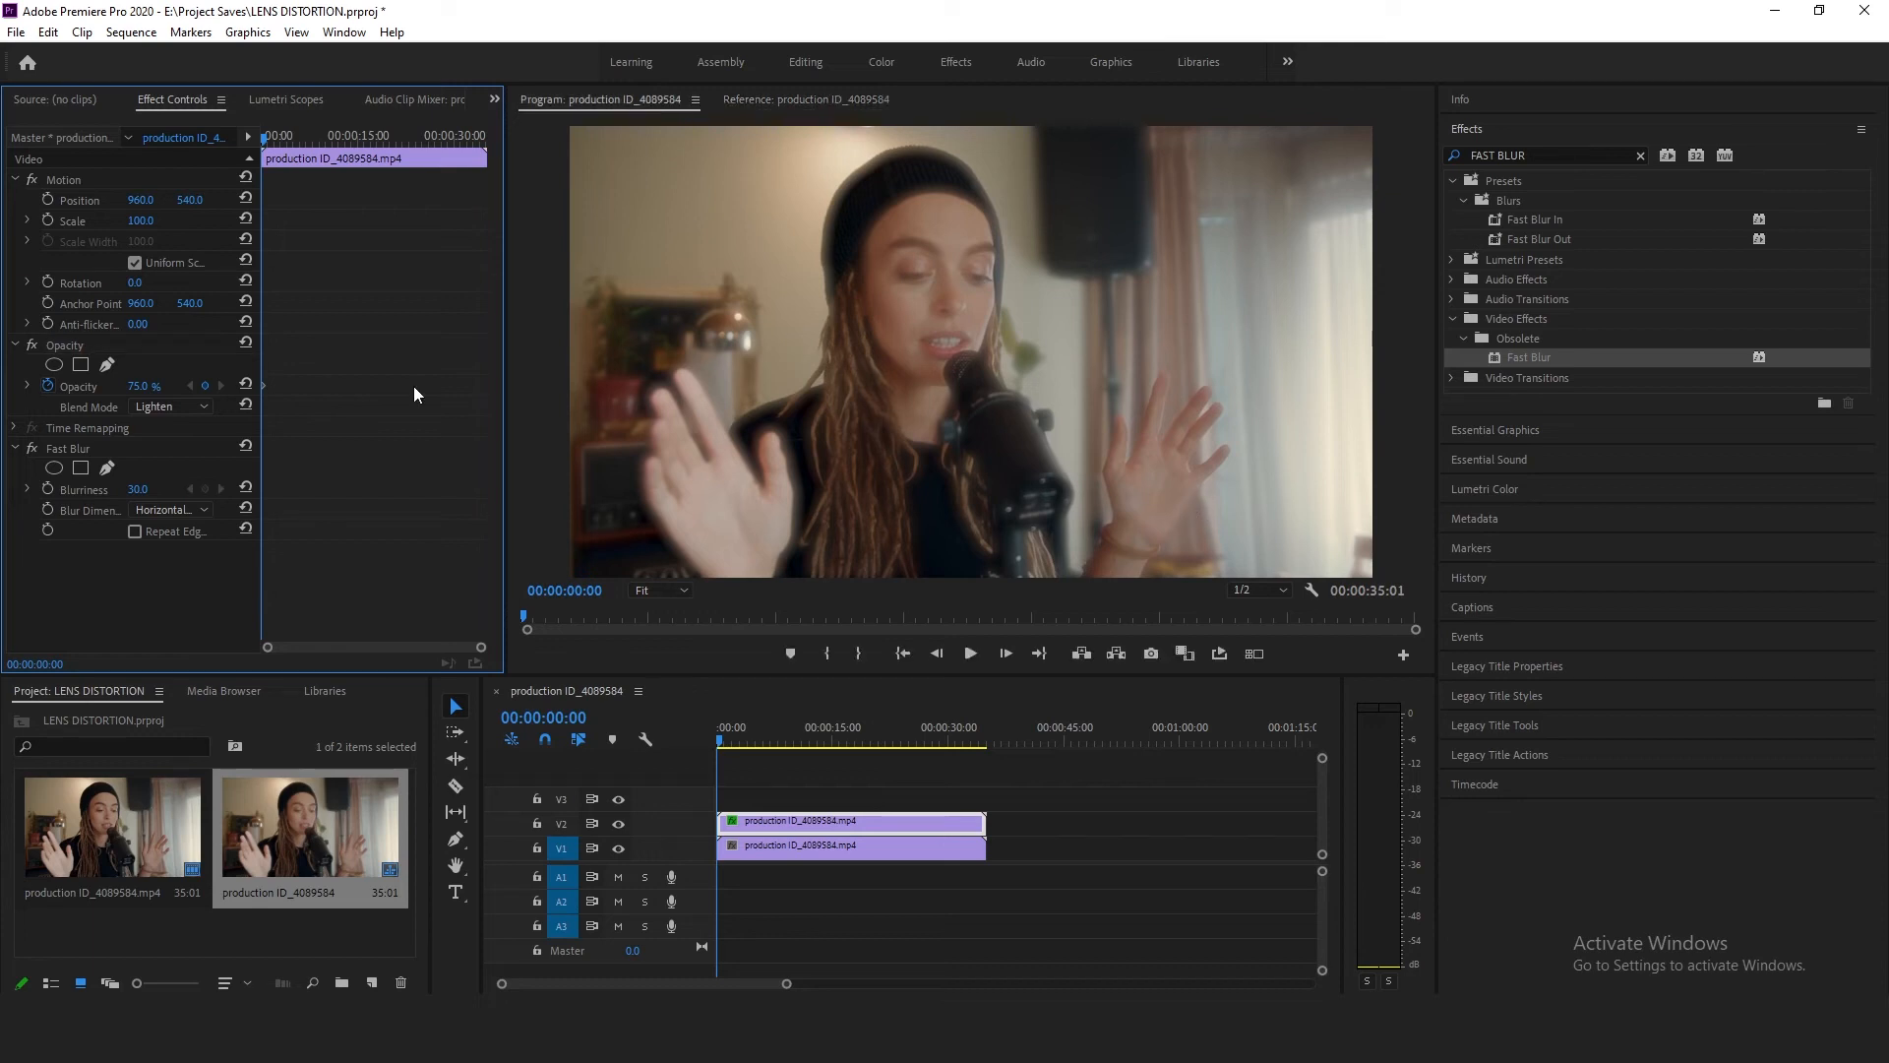
{"action": "mouse_move", "coordinate": [400, 398]}
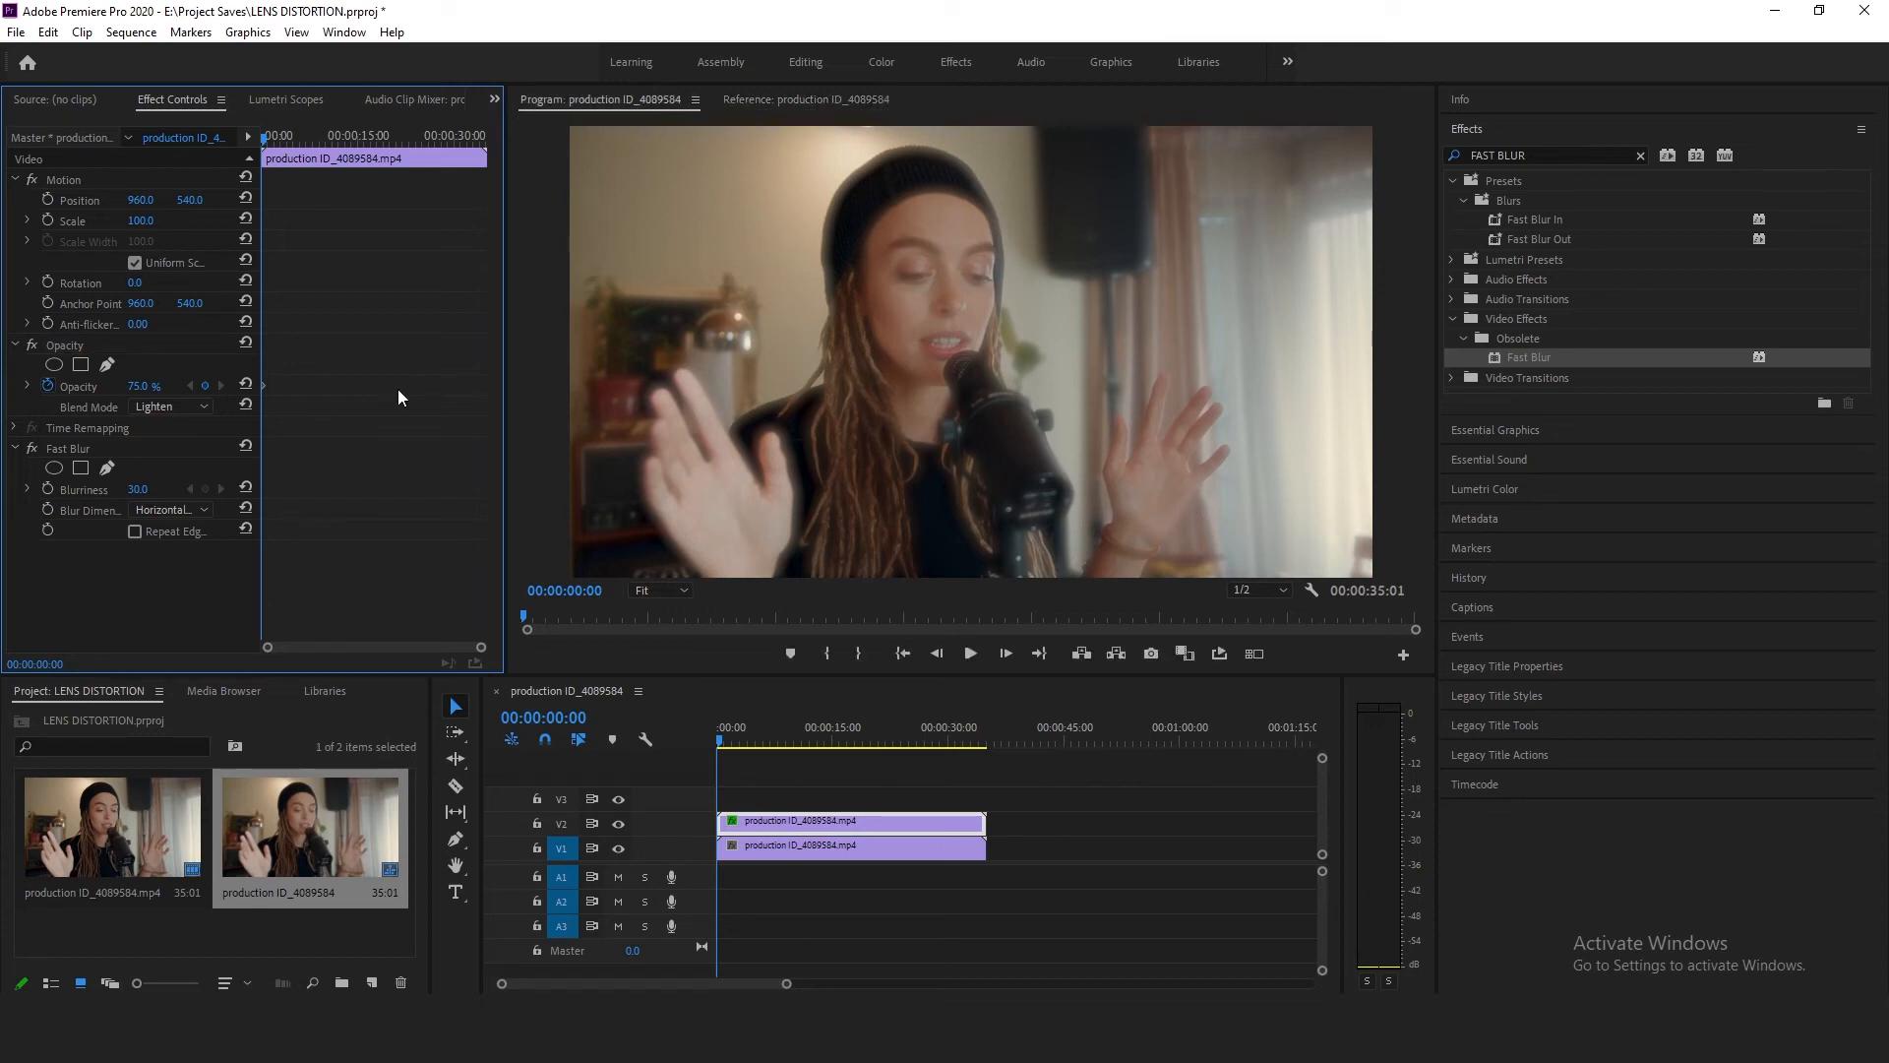
{"action": "mouse_move", "coordinate": [290, 433]}
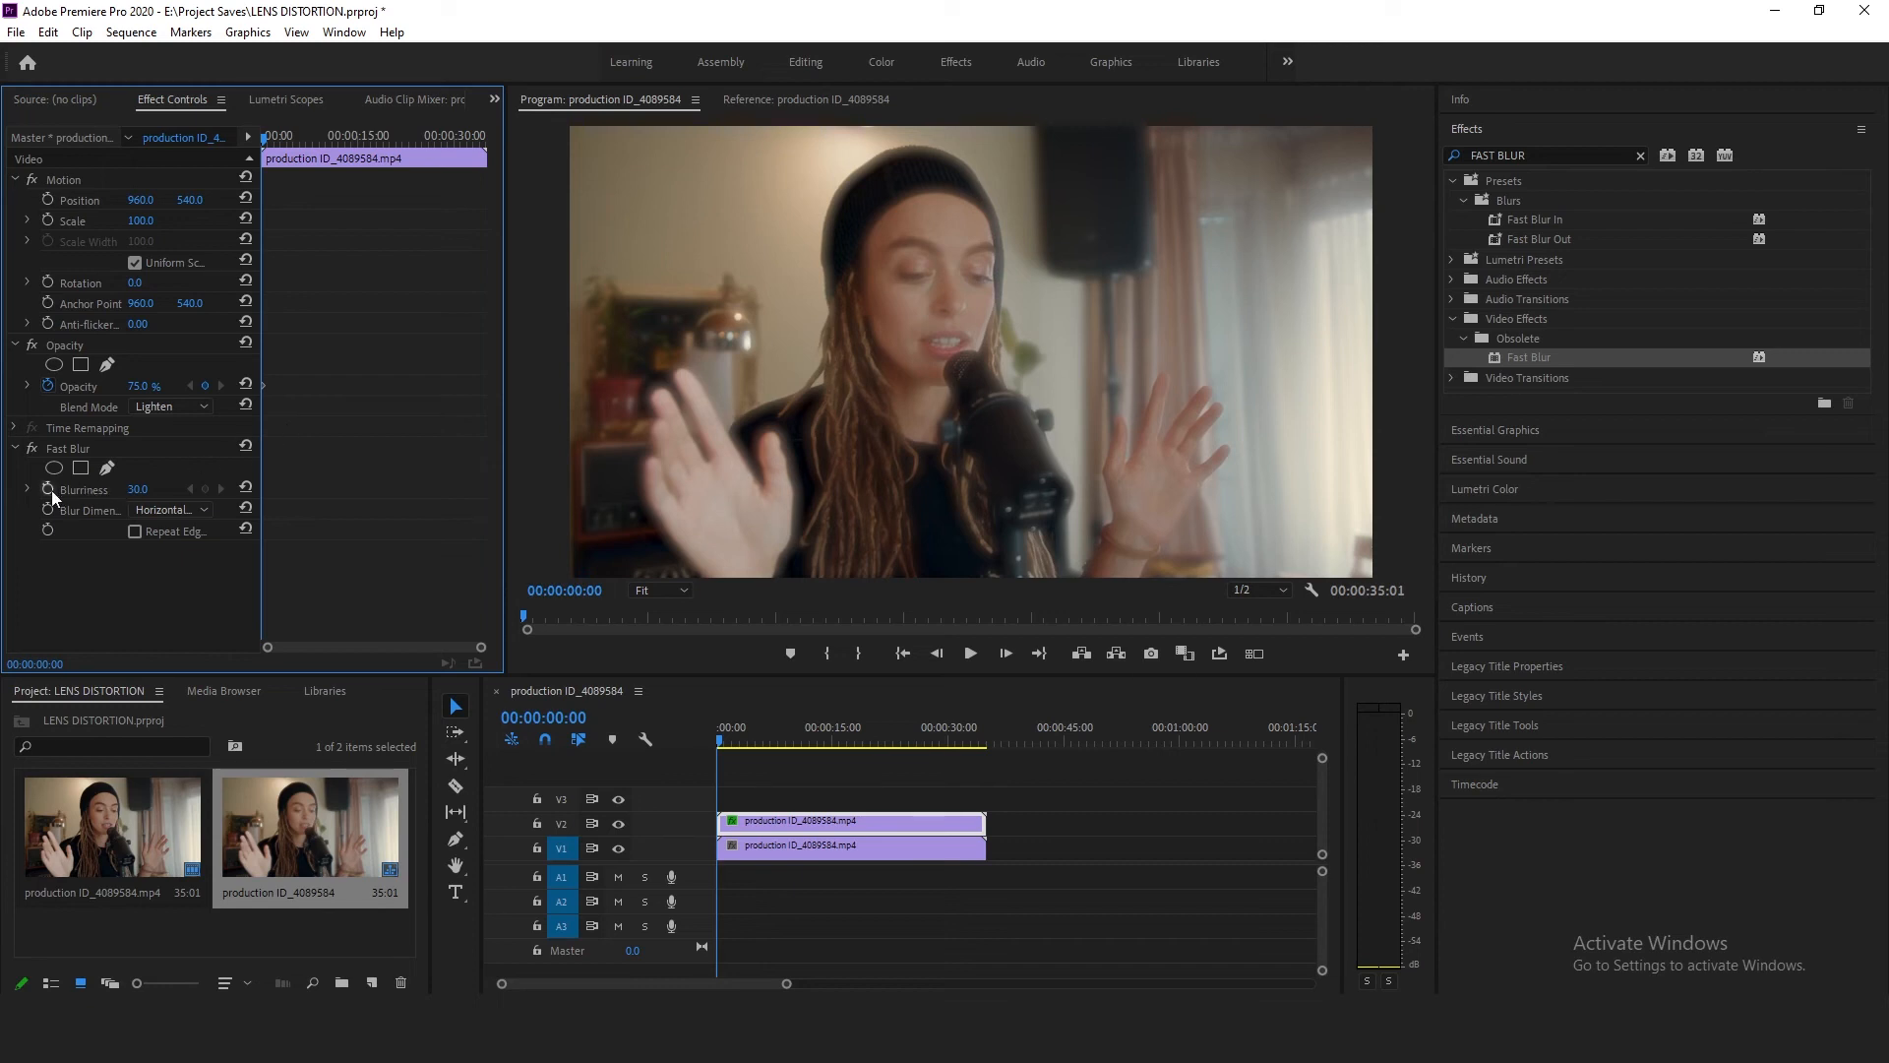
{"action": "mouse_move", "coordinate": [207, 491]}
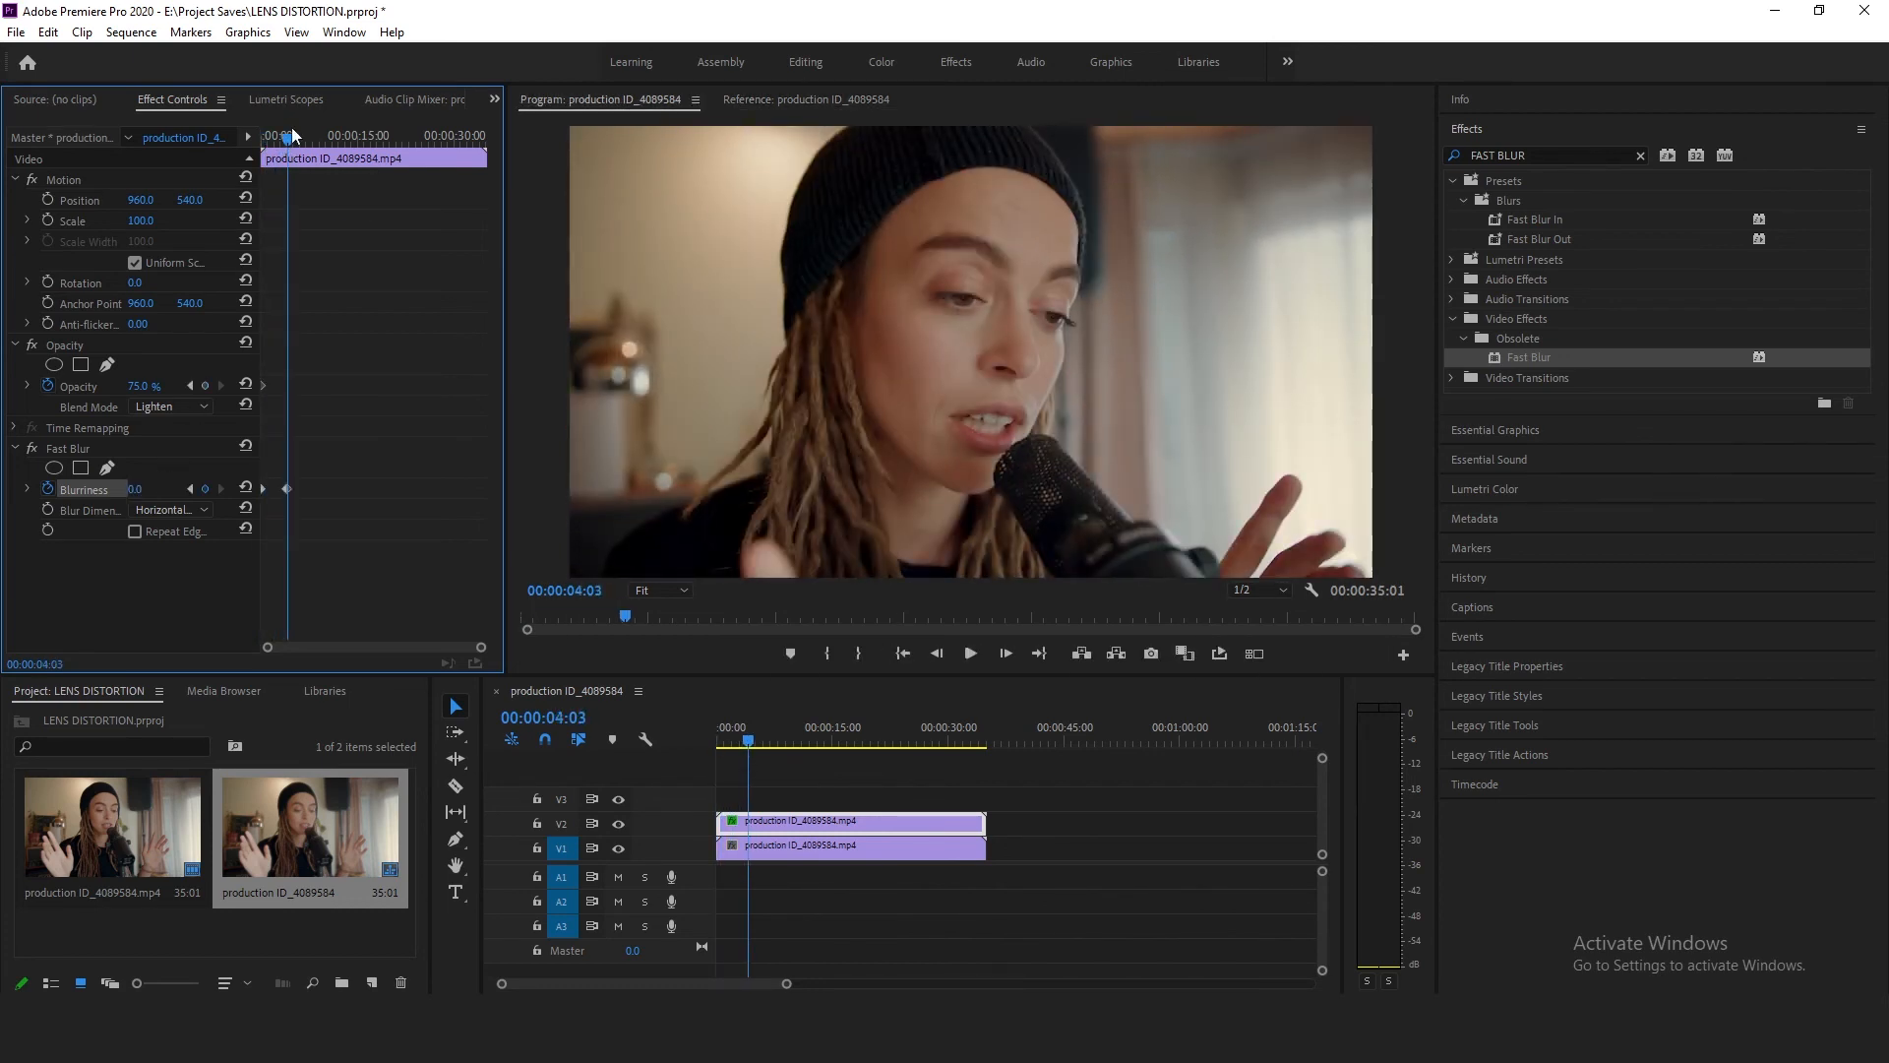
Play back the sequence to check the blur clearing into focus
{"action": "left_click", "coordinate": [970, 651]}
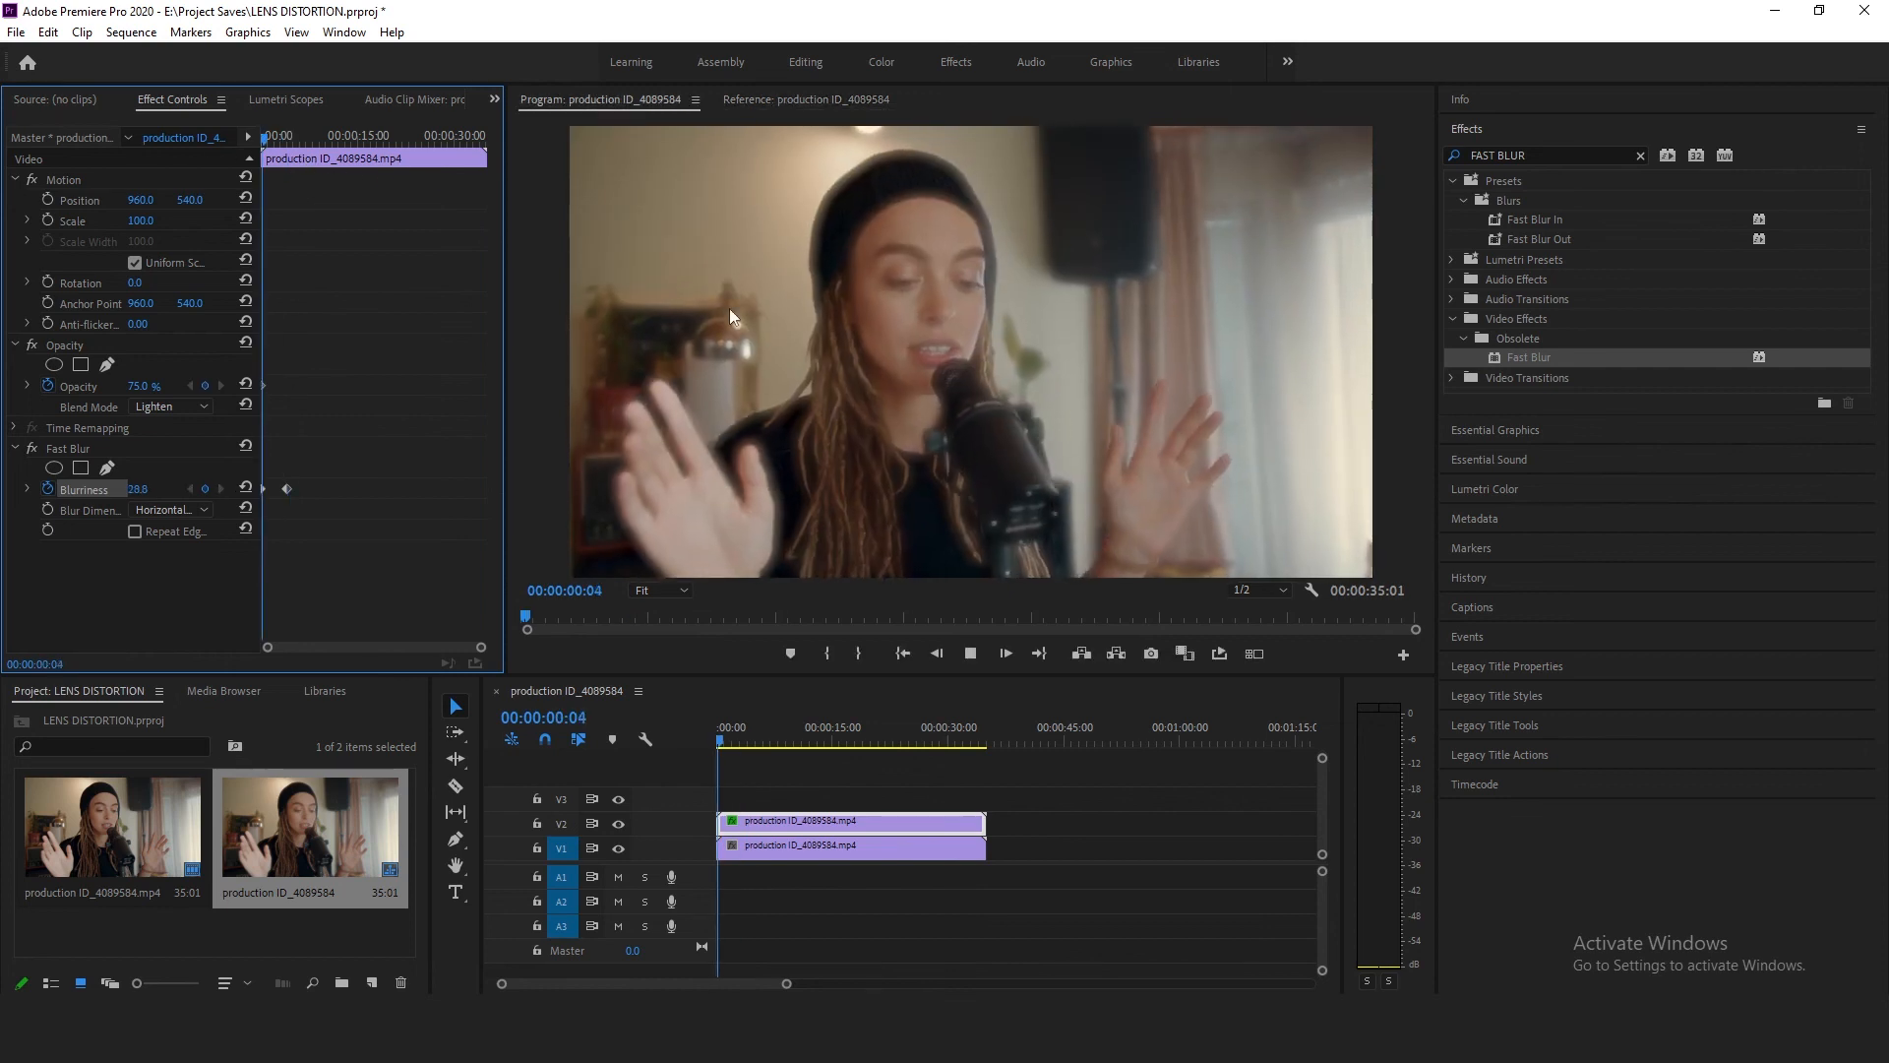